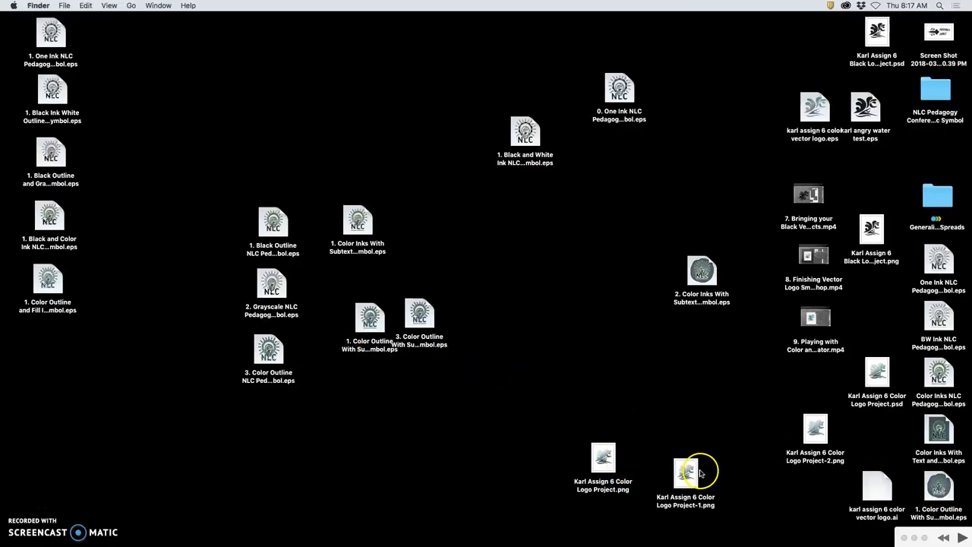
# Step: Move the color logo PNGs up and view the black and color logos for comparison
pyautogui.moveTo(684, 471); pyautogui.dragTo(699, 379)
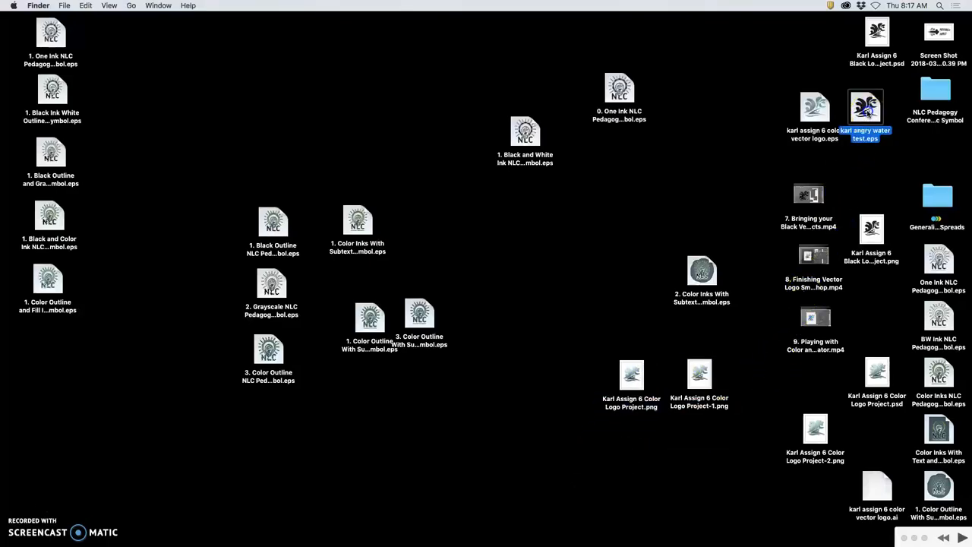
pyautogui.doubleClick(864, 106)
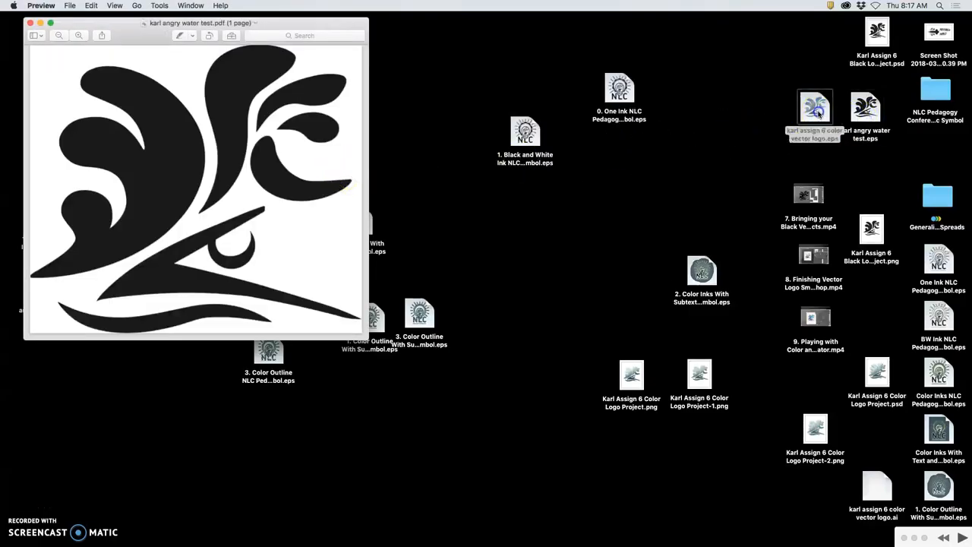
pyautogui.doubleClick(815, 106)
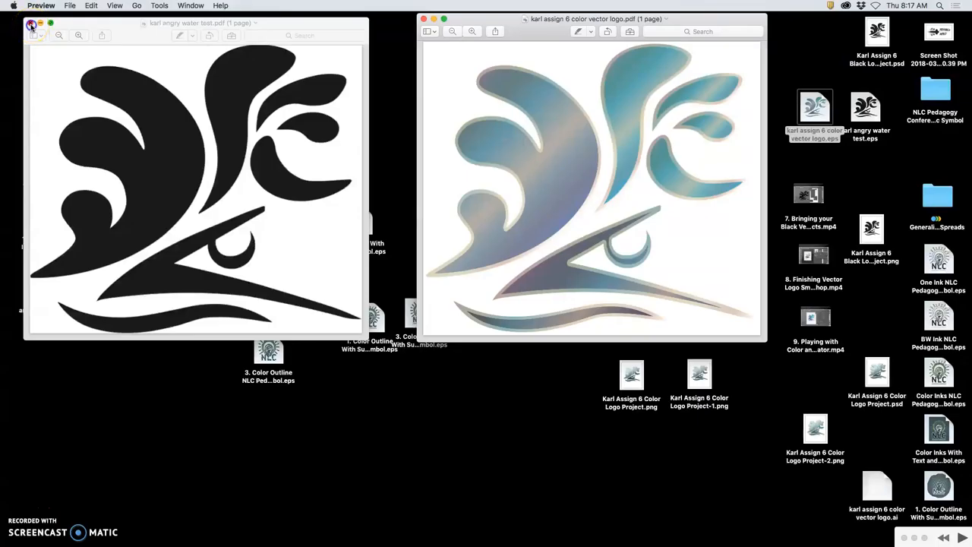
pyautogui.click(32, 25)
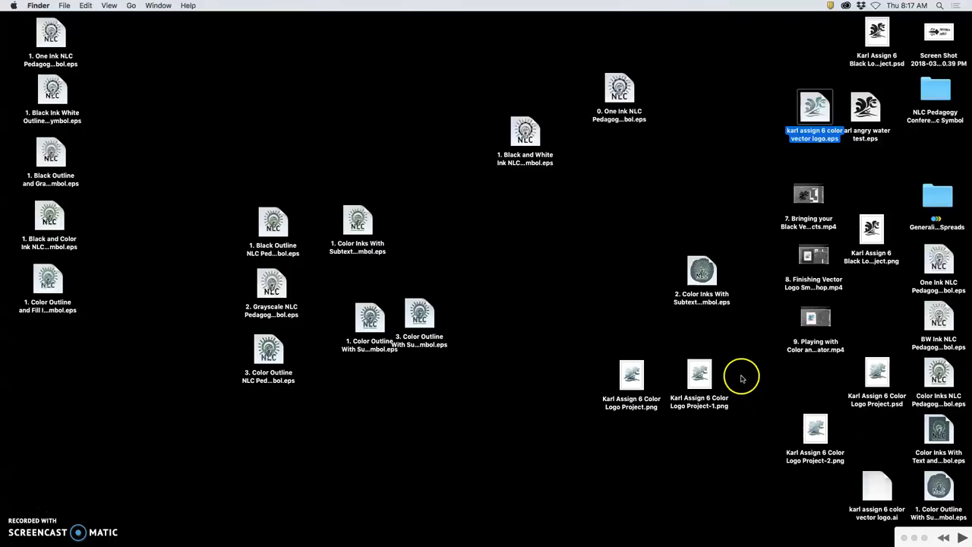
pyautogui.click(631, 374)
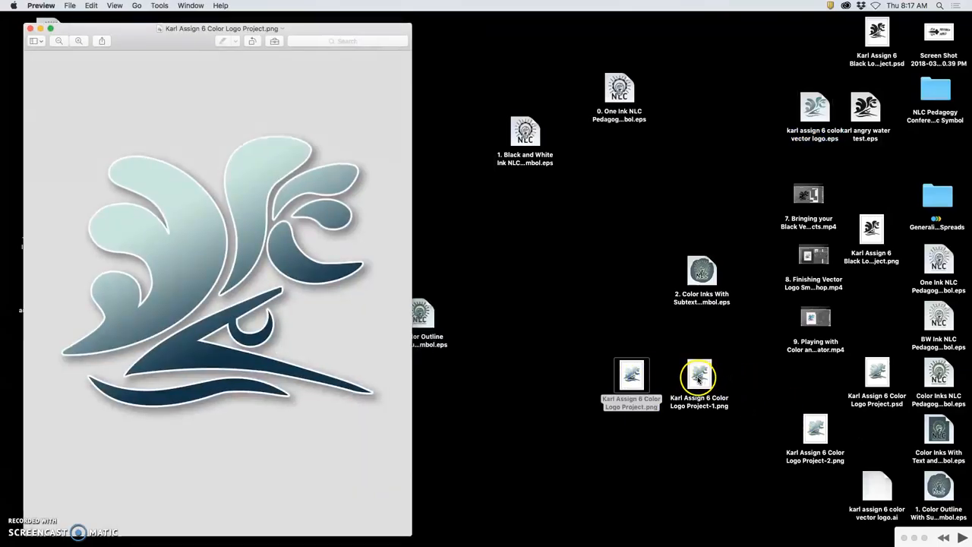
pyautogui.doubleClick(698, 377)
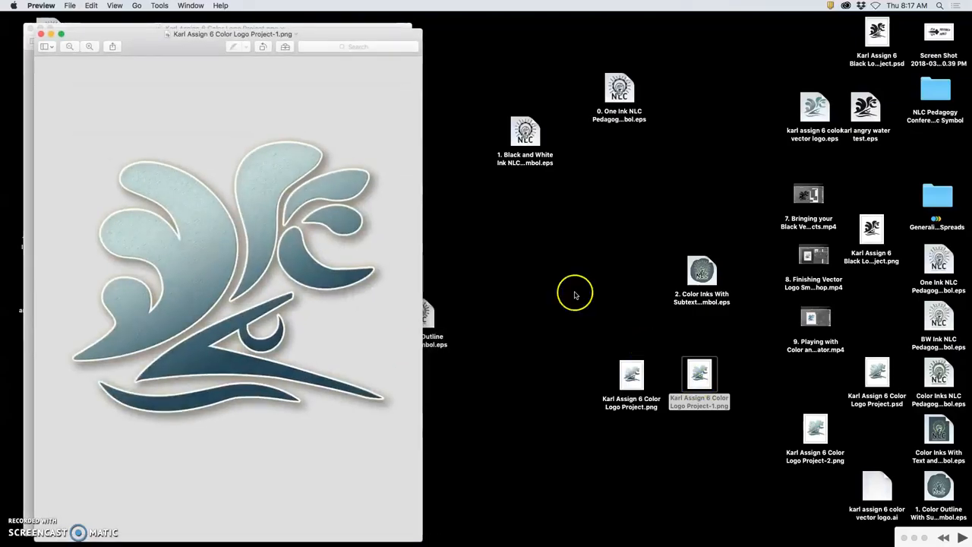
pyautogui.doubleClick(698, 372)
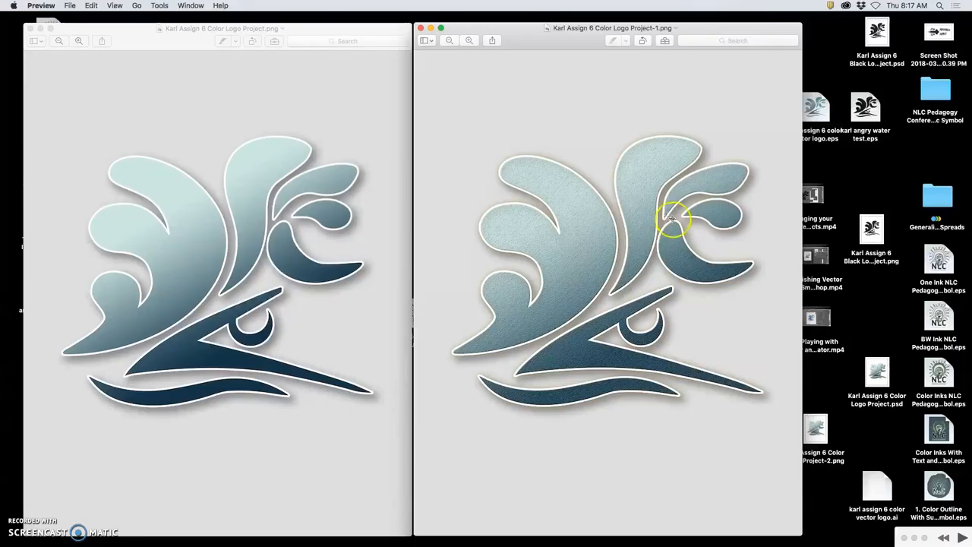
pyautogui.moveTo(585, 236)
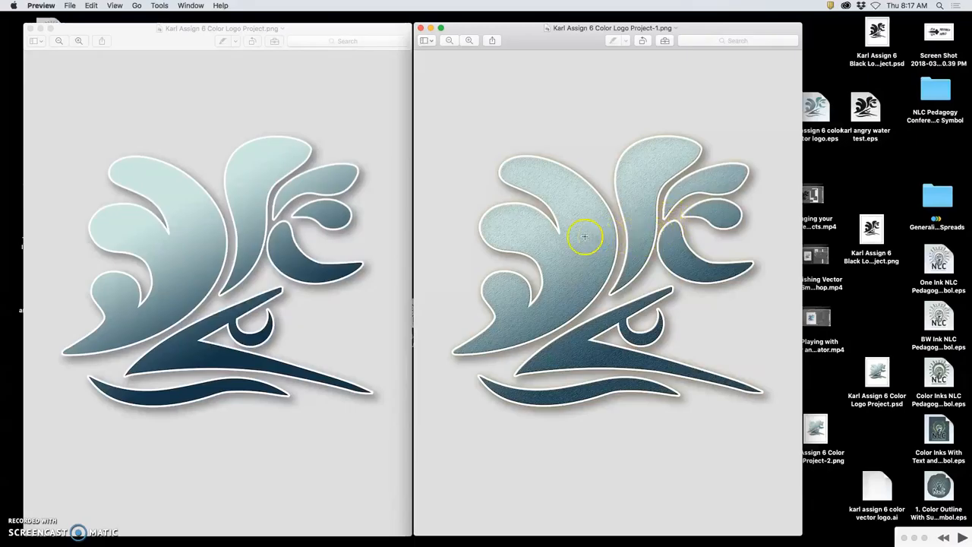
pyautogui.moveTo(348, 263)
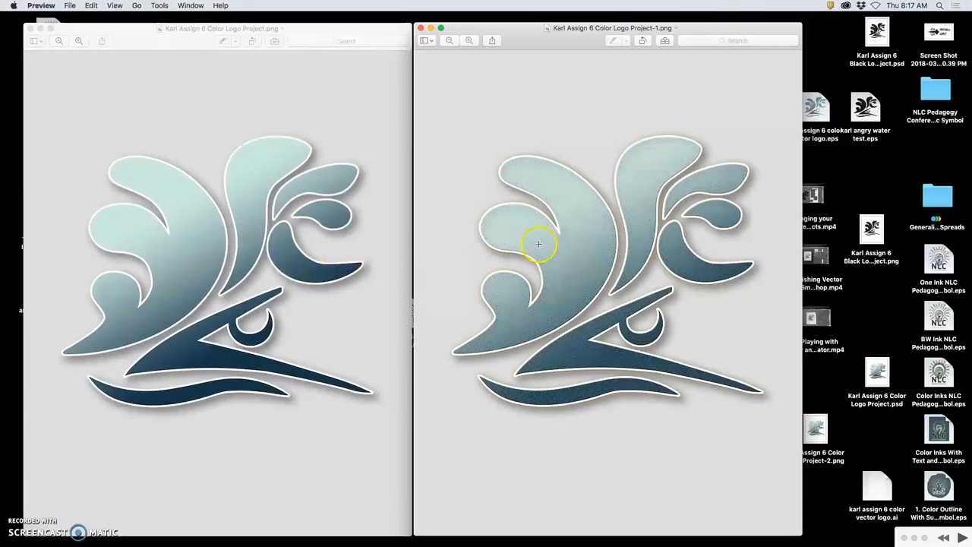
pyautogui.moveTo(558, 266)
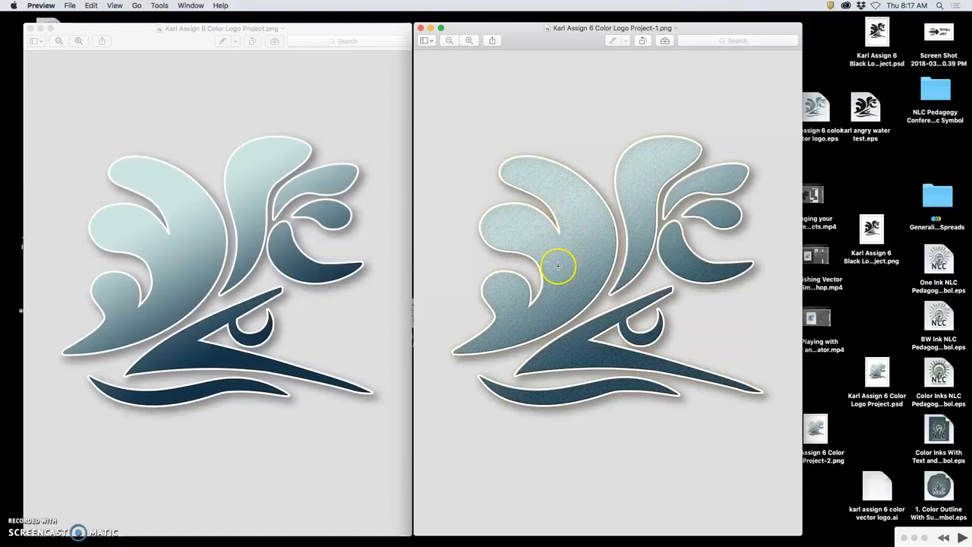
pyautogui.moveTo(371, 273)
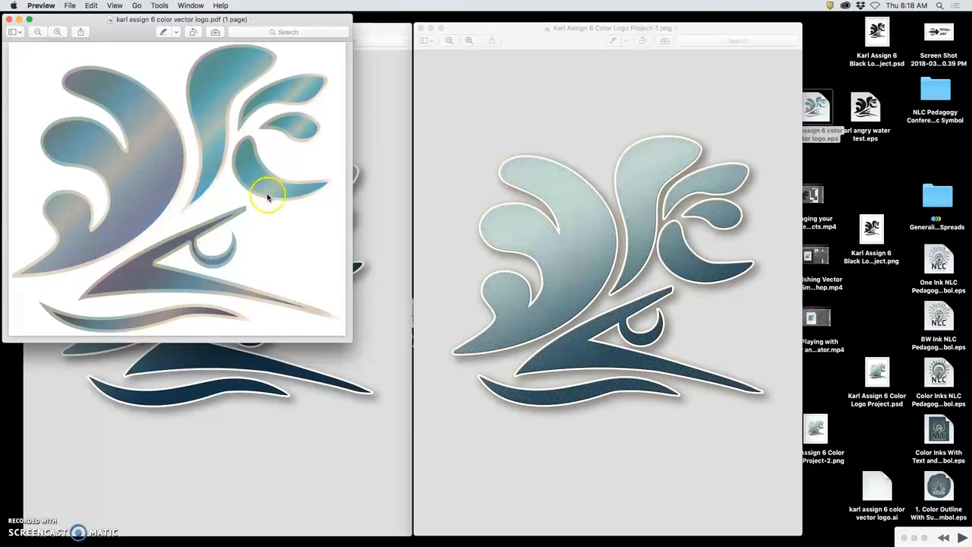
pyautogui.moveTo(270, 102)
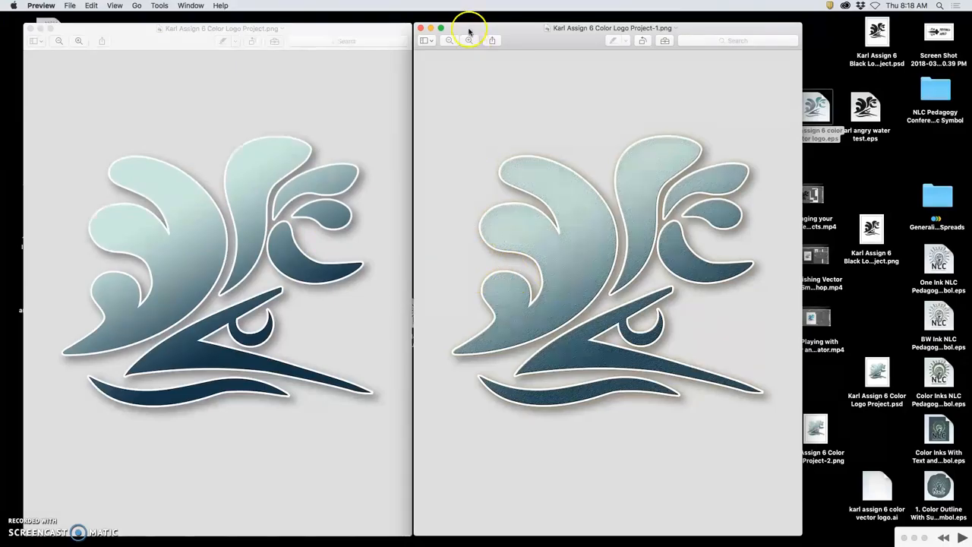
# Step: Close both color logo PNGs and open the Black and White Ink EPS in Illustrator CC 2018
pyautogui.click(421, 28)
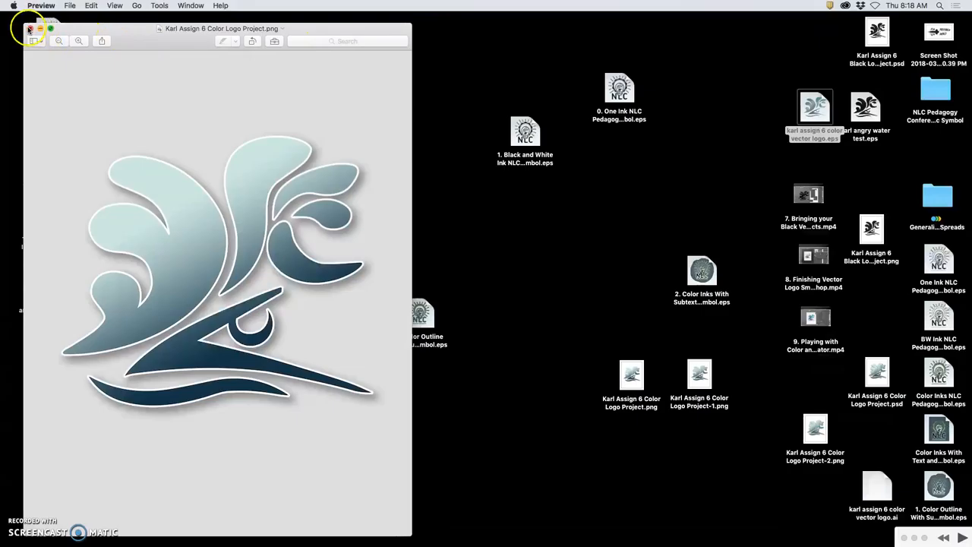
pyautogui.click(30, 28)
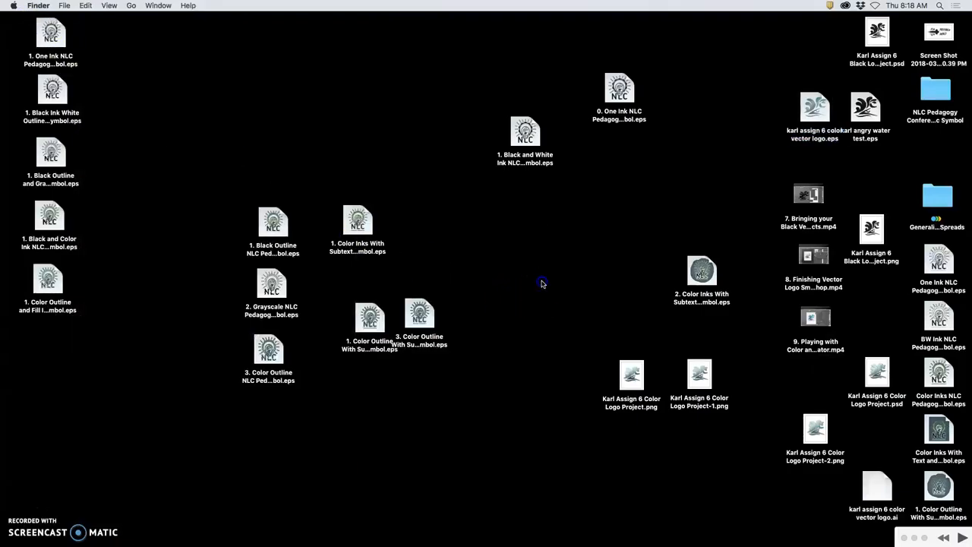
pyautogui.moveTo(579, 278)
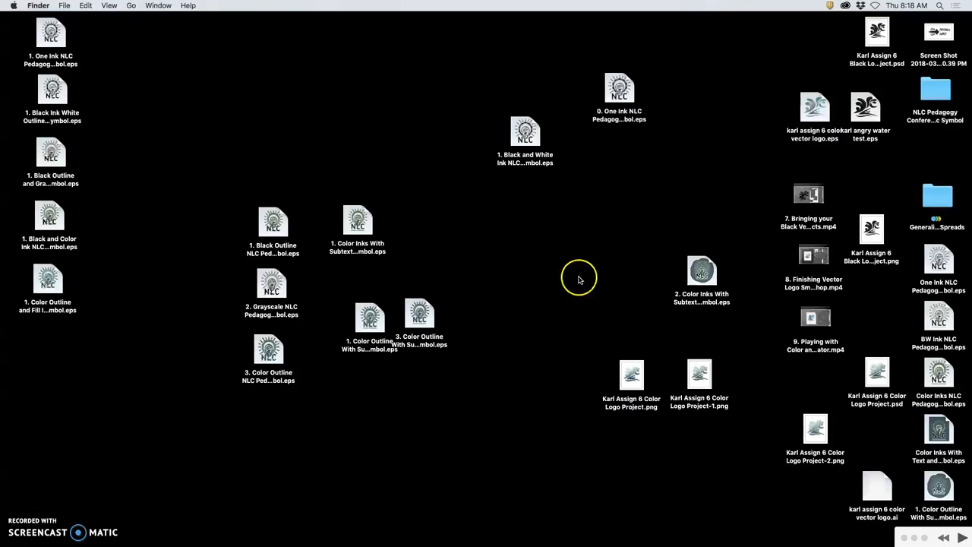
pyautogui.moveTo(744, 236)
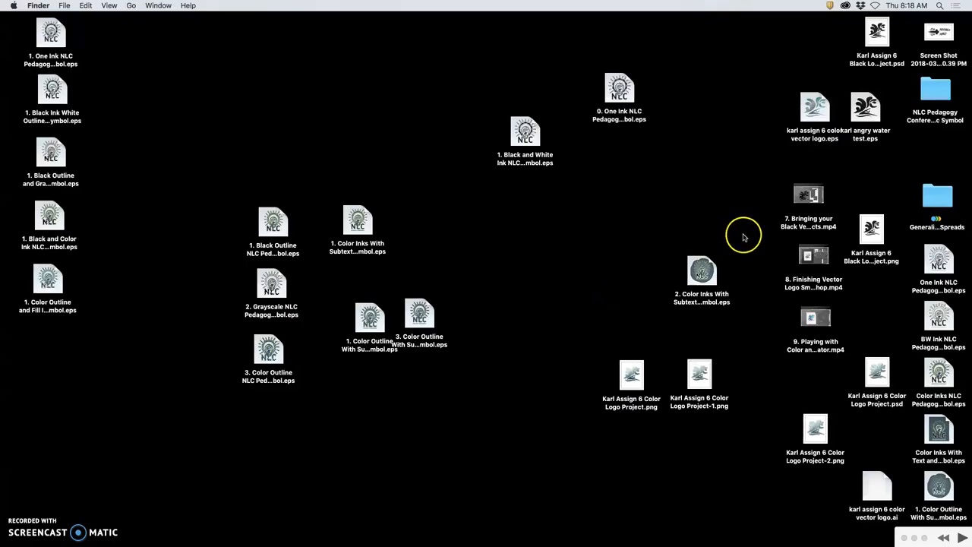
pyautogui.moveTo(735, 237)
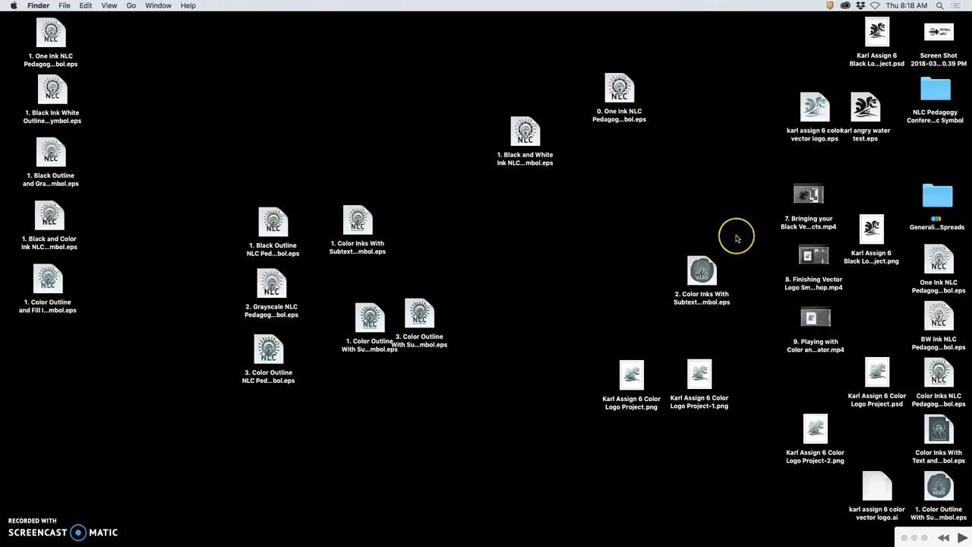
pyautogui.moveTo(588, 270)
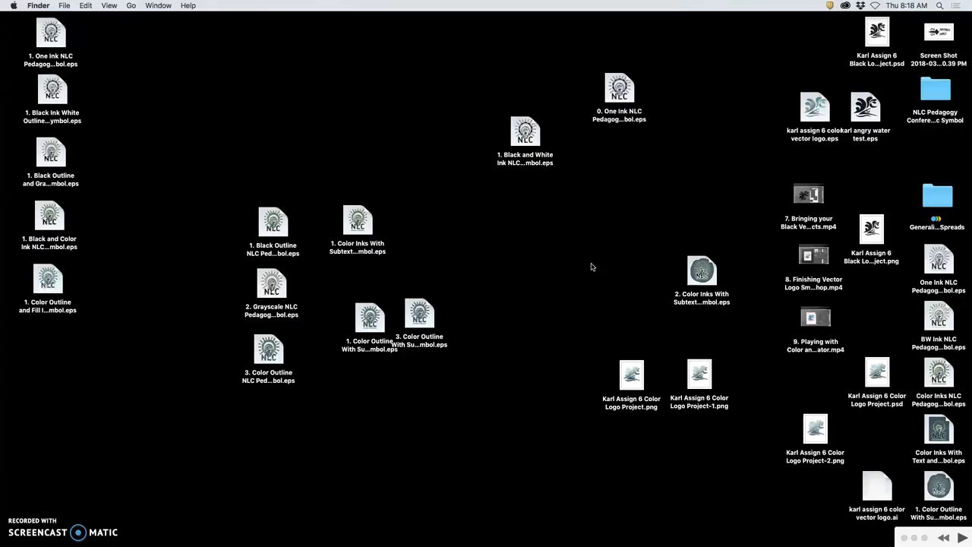
pyautogui.moveTo(173, 138)
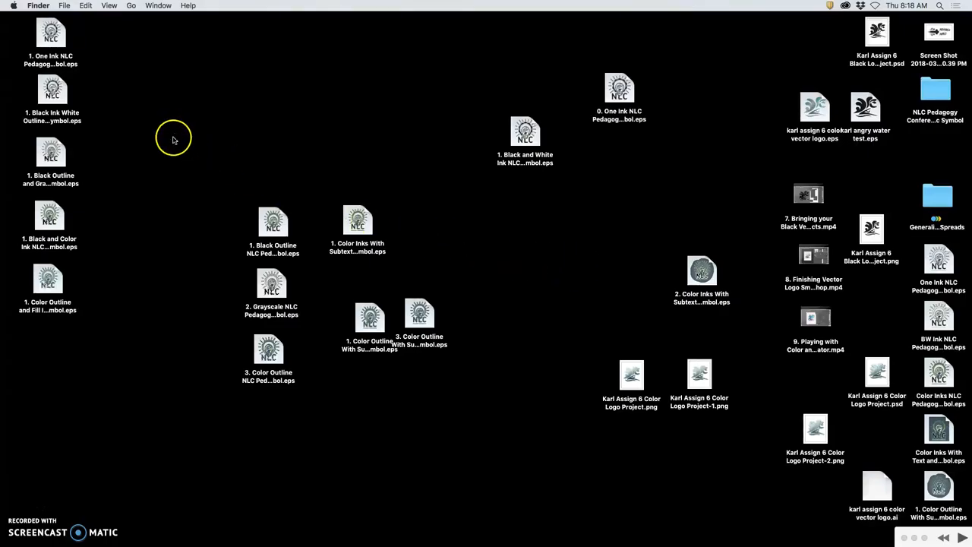
pyautogui.moveTo(235, 186)
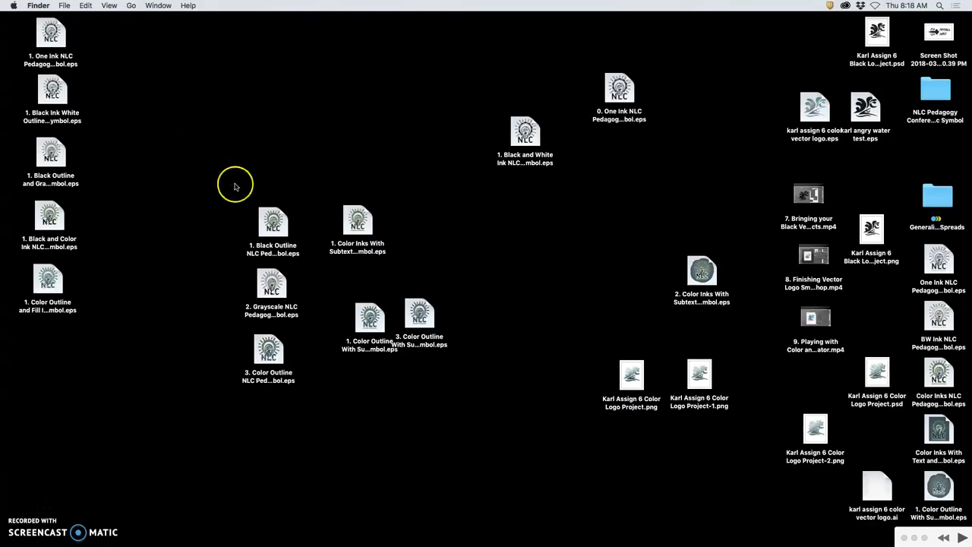
pyautogui.moveTo(178, 142)
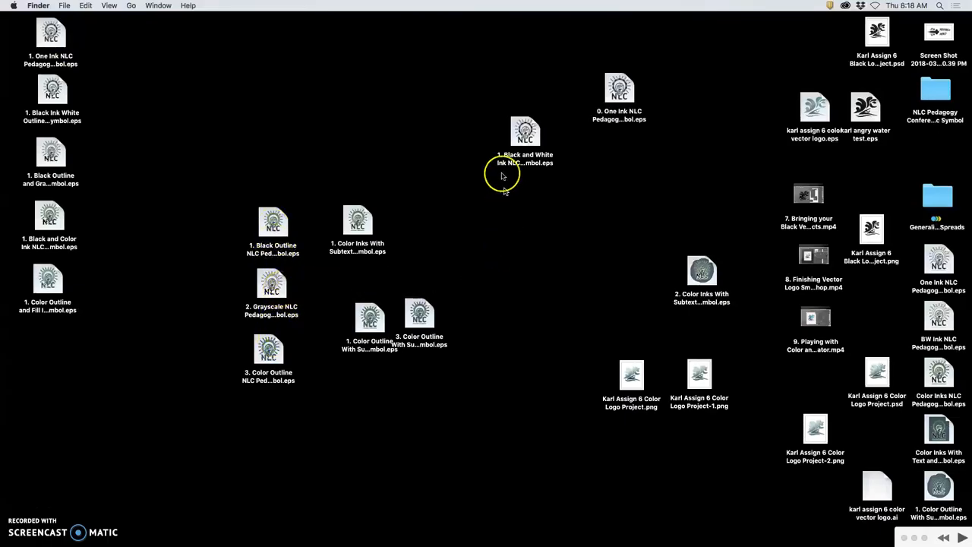
pyautogui.click(525, 137)
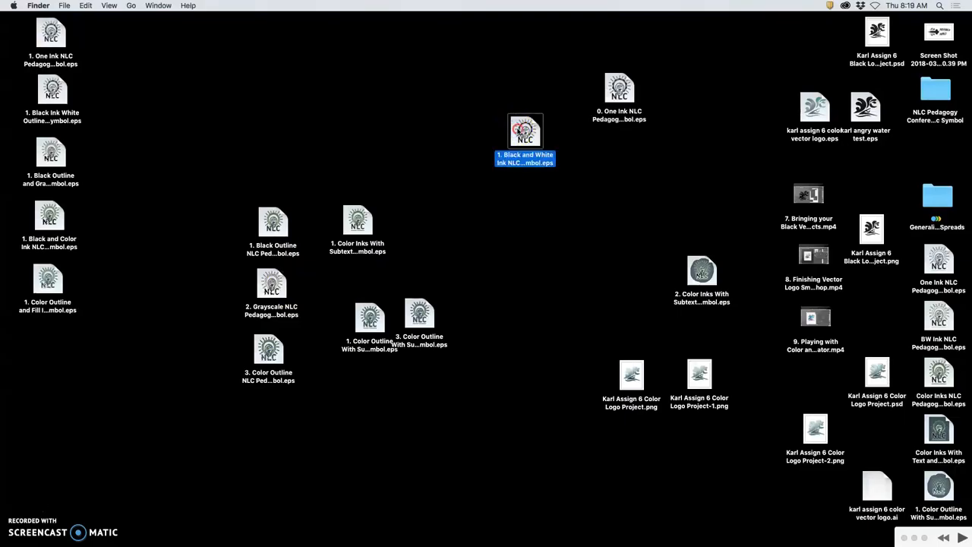
pyautogui.rightClick(525, 133)
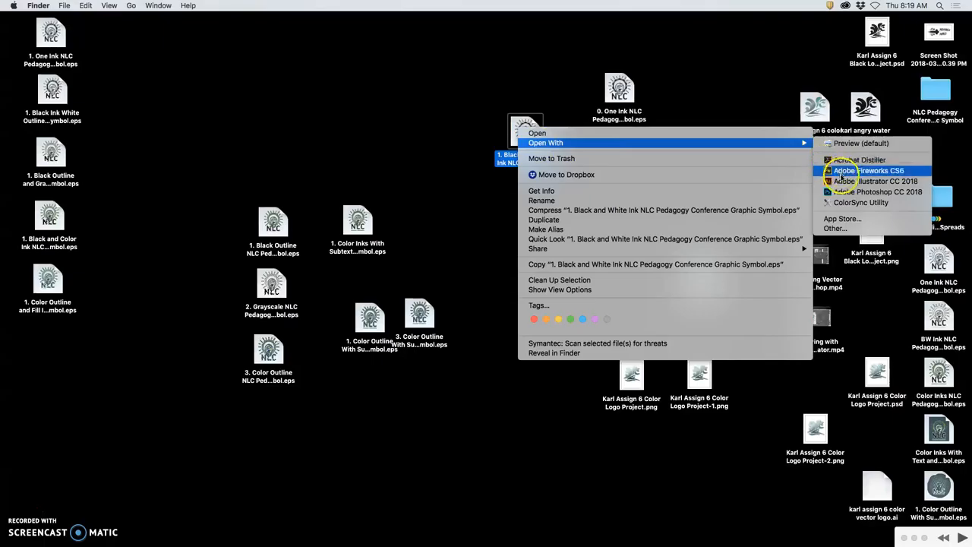
pyautogui.click(887, 181)
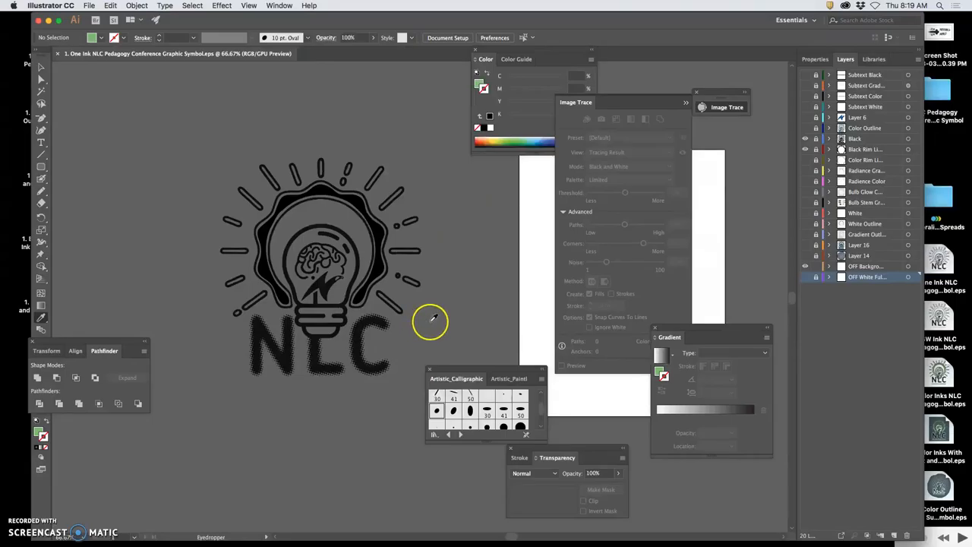
pyautogui.moveTo(426, 307)
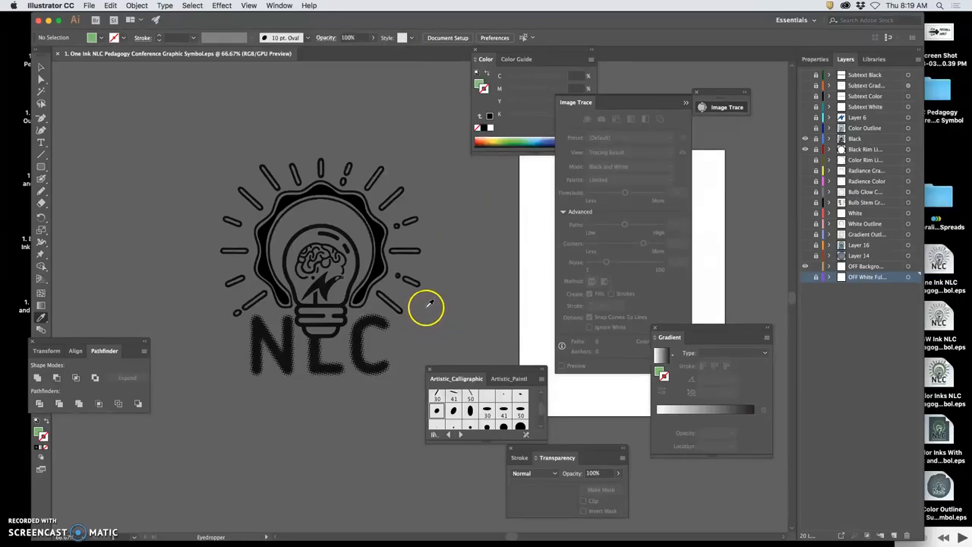
pyautogui.moveTo(443, 308)
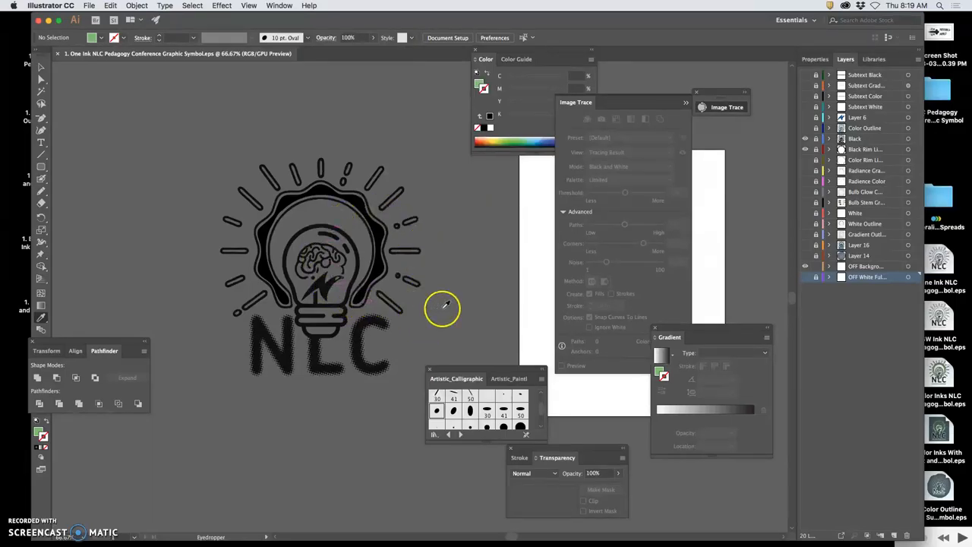
pyautogui.moveTo(435, 300)
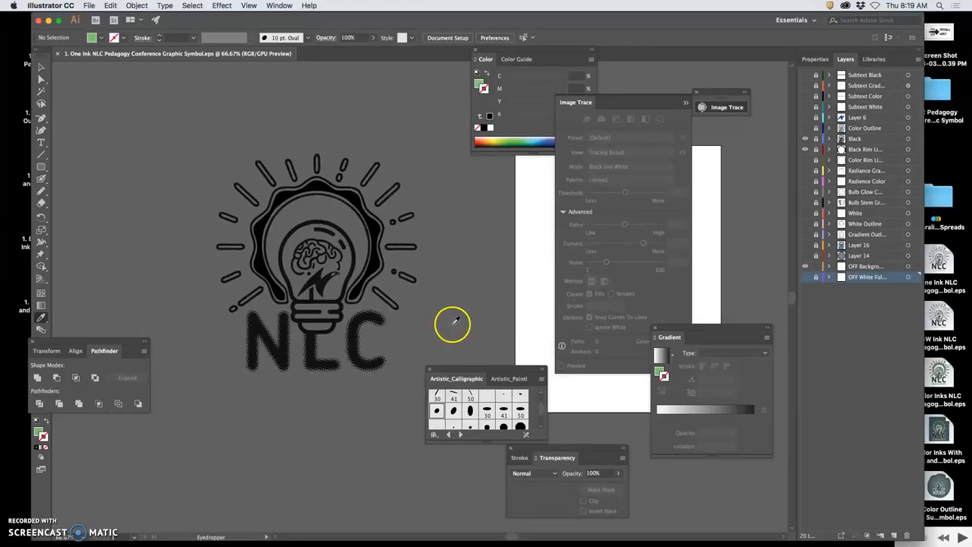
pyautogui.moveTo(450, 318)
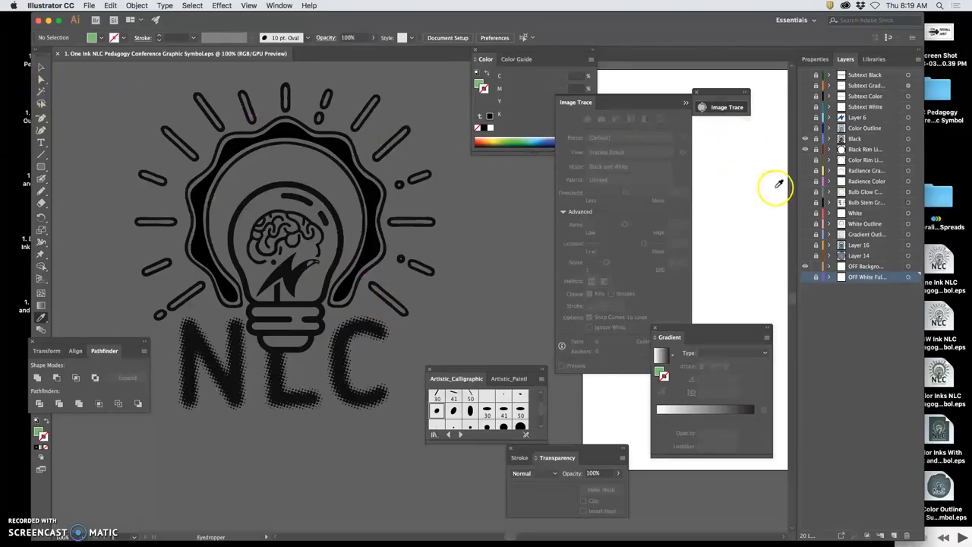
pyautogui.moveTo(810, 269)
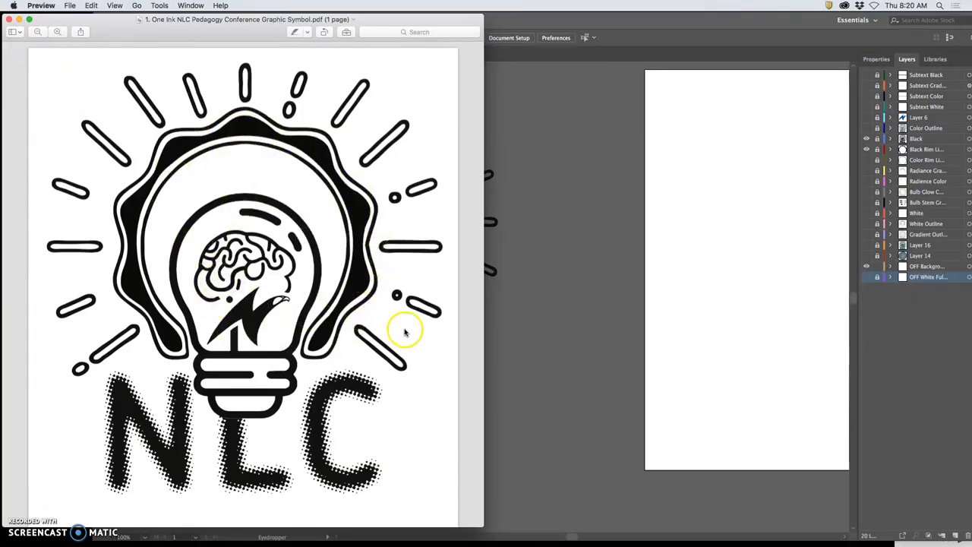
pyautogui.moveTo(393, 337)
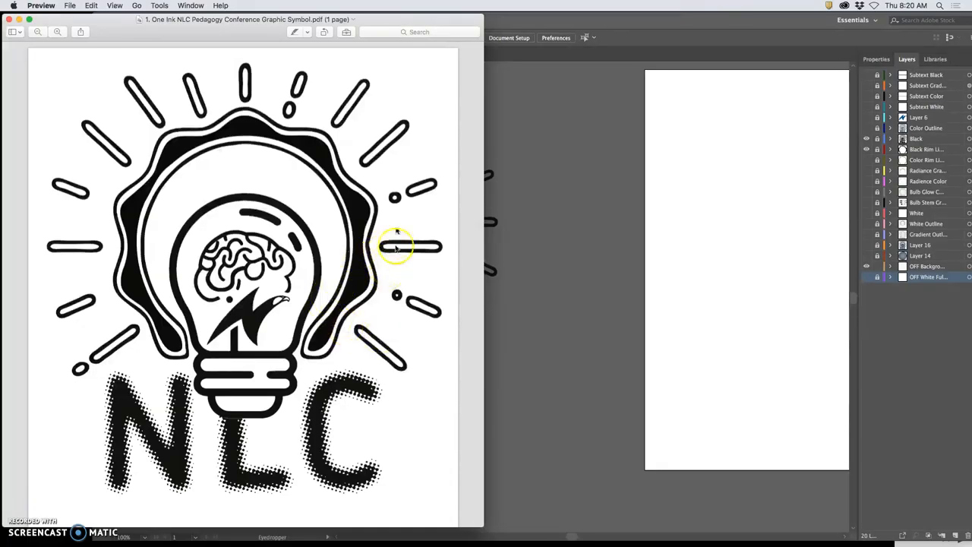
pyautogui.moveTo(345, 211)
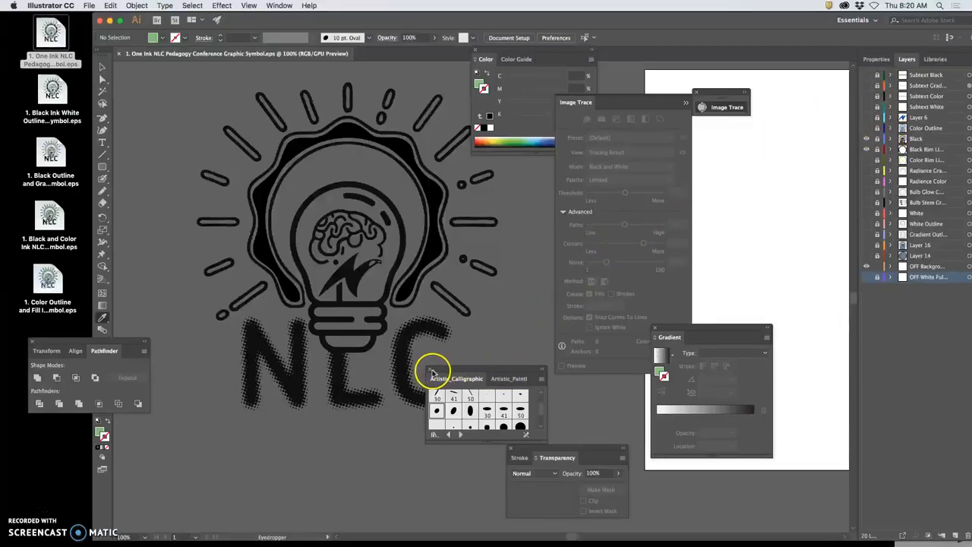
pyautogui.moveTo(456, 378); pyautogui.dragTo(530, 386)
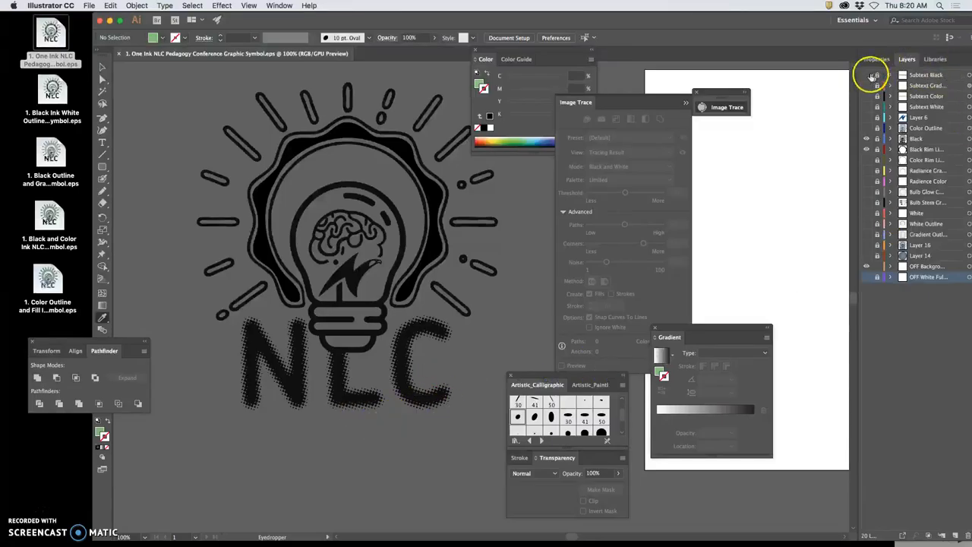
pyautogui.click(866, 75)
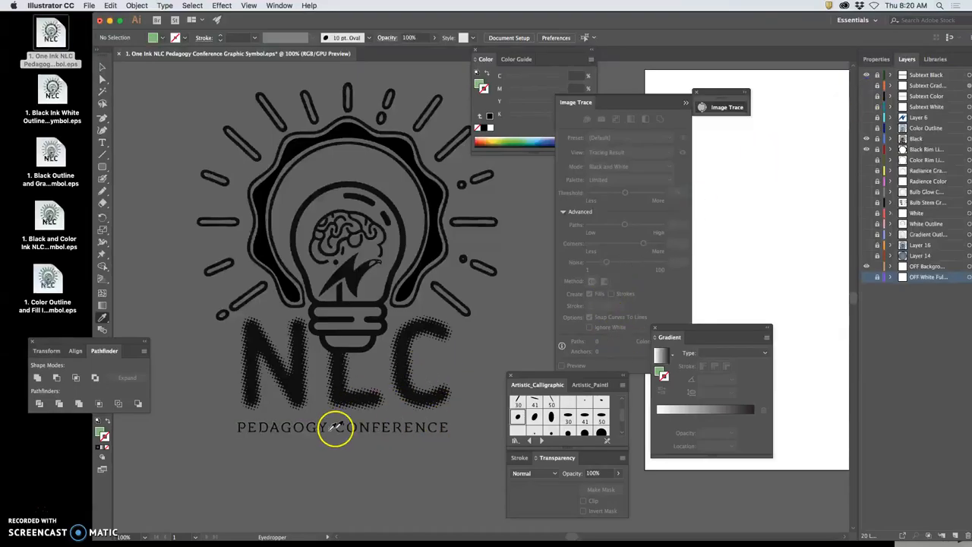
pyautogui.moveTo(273, 433)
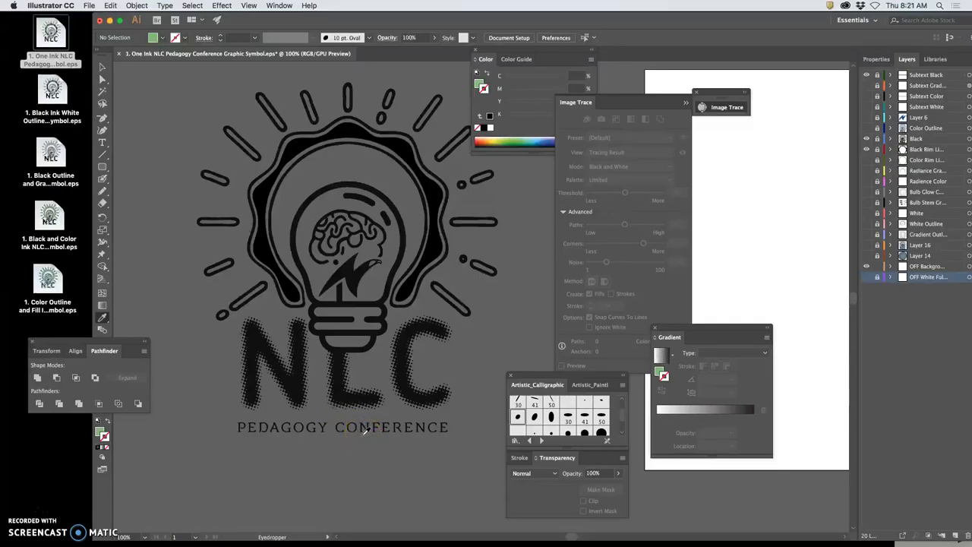
pyautogui.moveTo(816, 118)
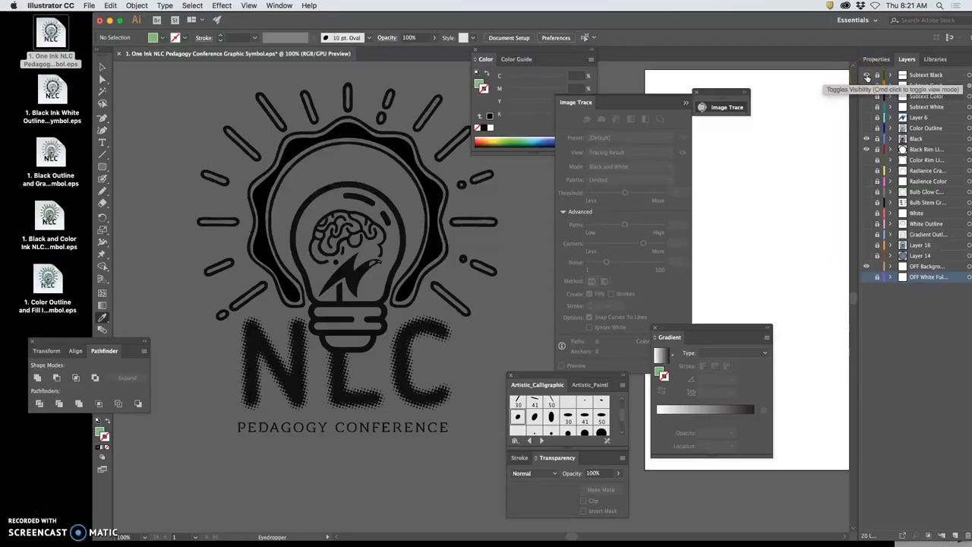
pyautogui.click(867, 75)
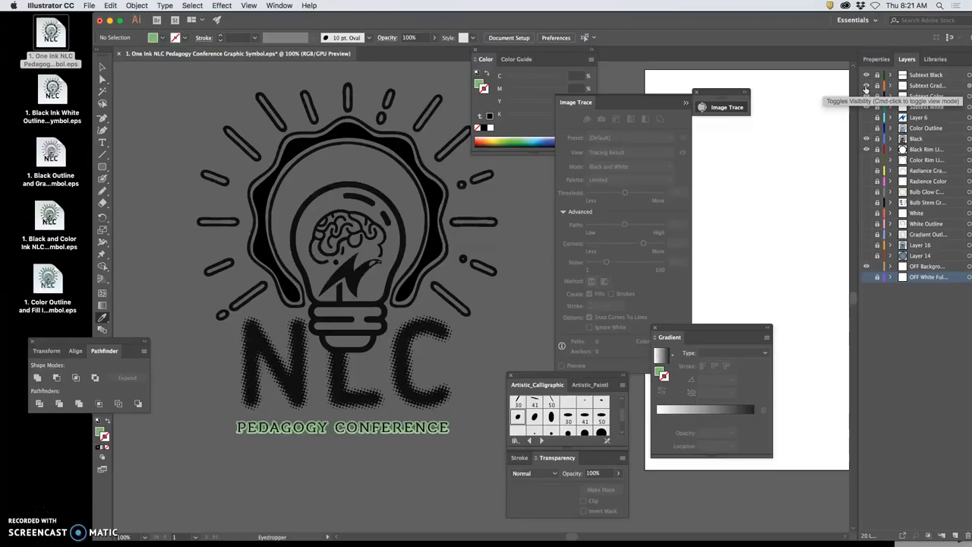
pyautogui.click(866, 106)
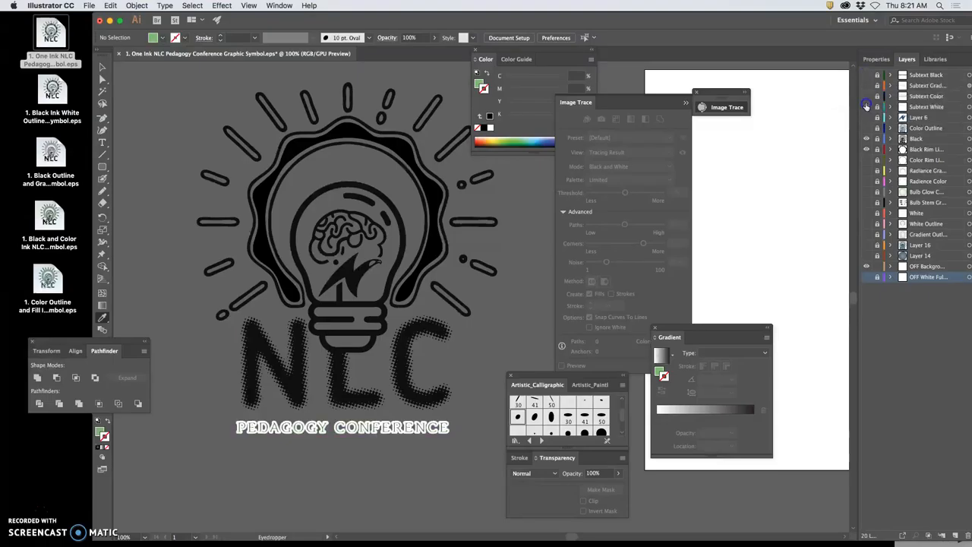
pyautogui.click(926, 75)
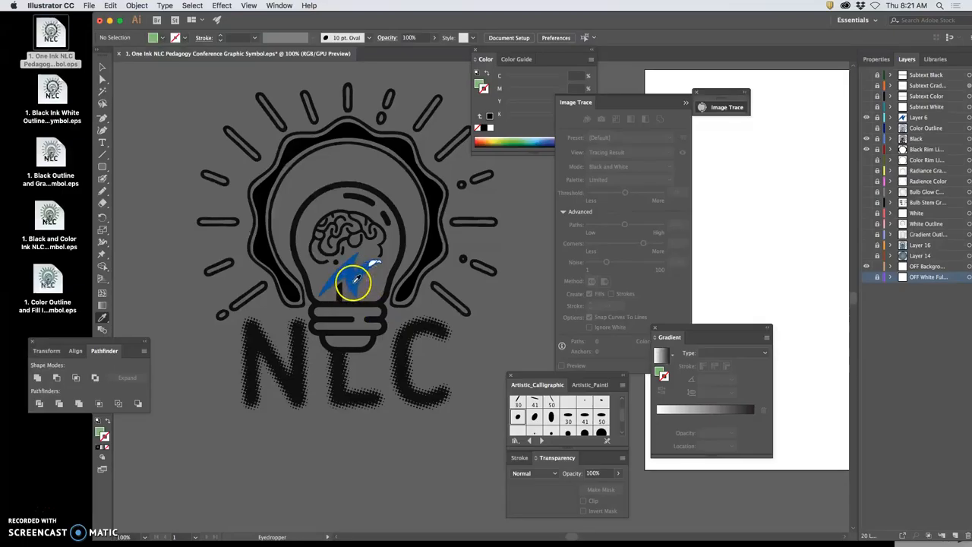
pyautogui.moveTo(866, 128)
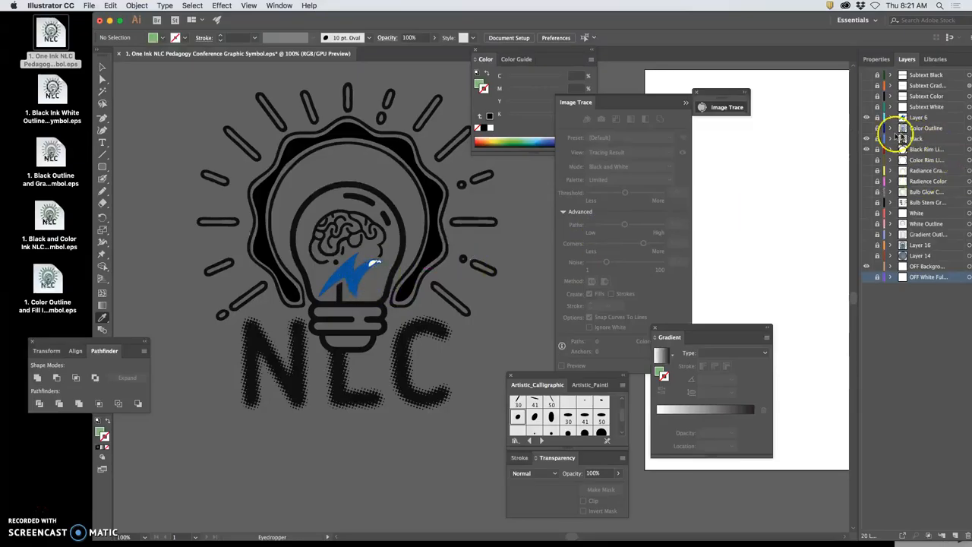
pyautogui.moveTo(866, 133)
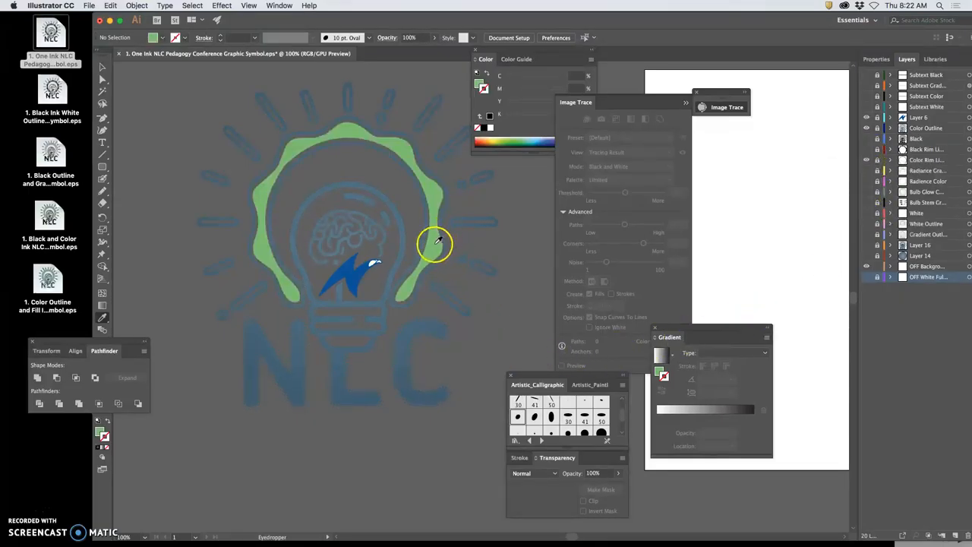
pyautogui.moveTo(371, 271)
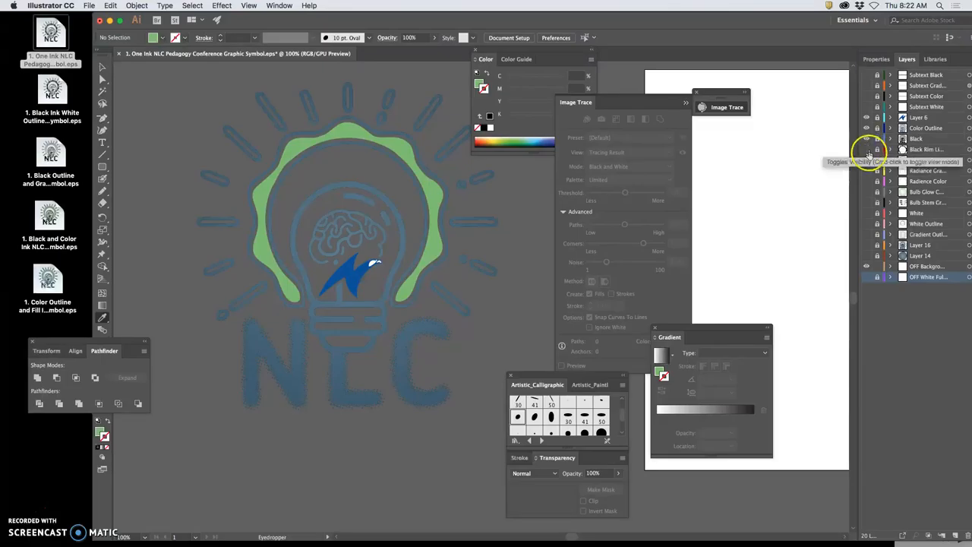
# Step: Toggle the Black layer's linework between full preview and outline view
pyautogui.click(865, 149)
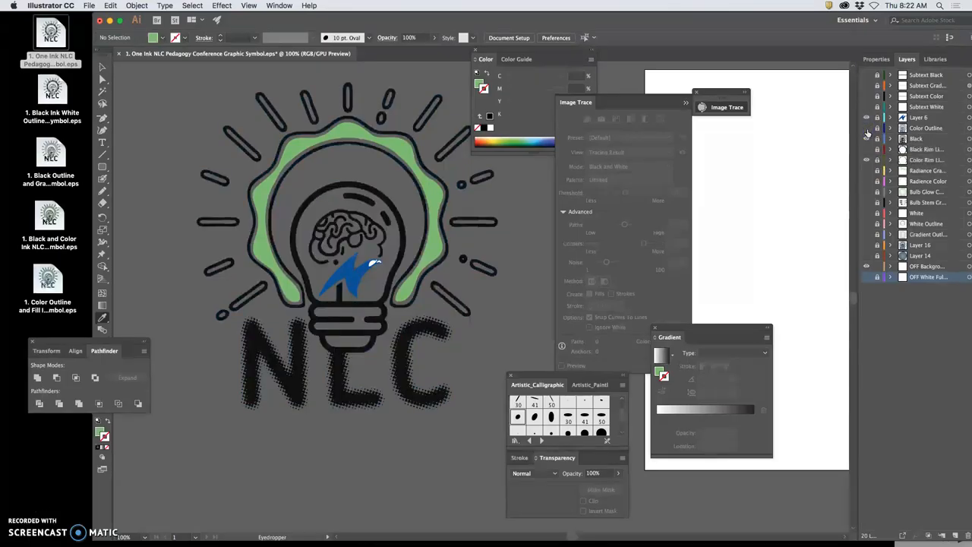
pyautogui.click(866, 127)
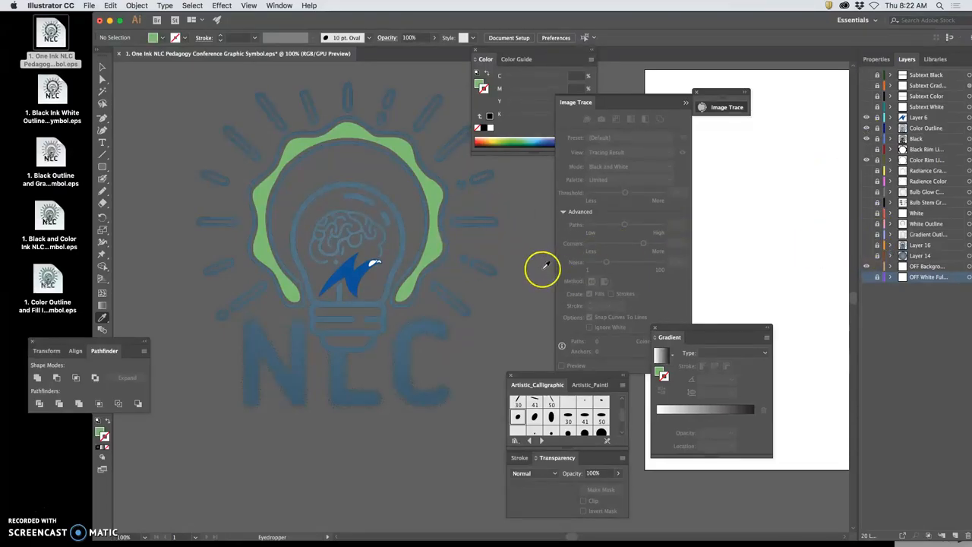
pyautogui.click(867, 149)
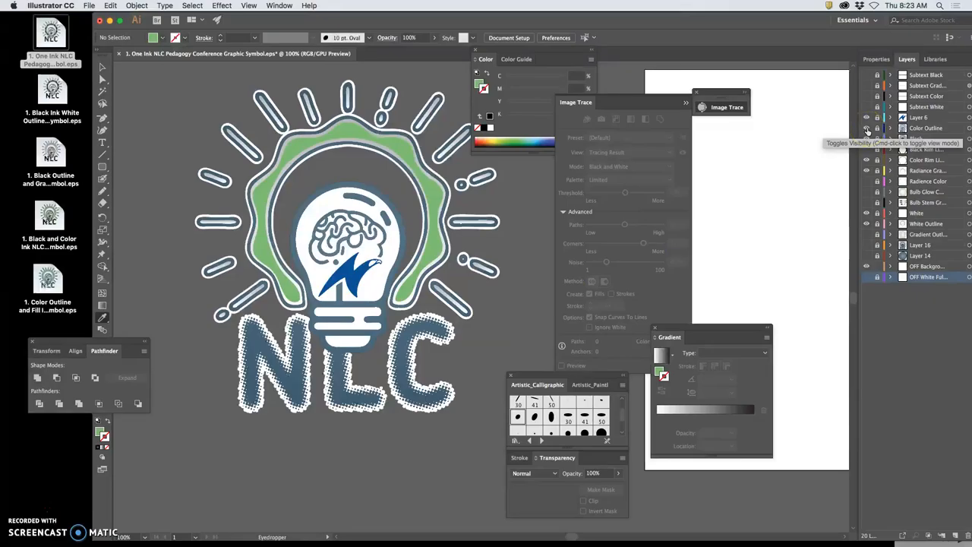
# Step: Switch the linework and NLC letters from blue-grey to black via the Layers panel
pyautogui.click(867, 128)
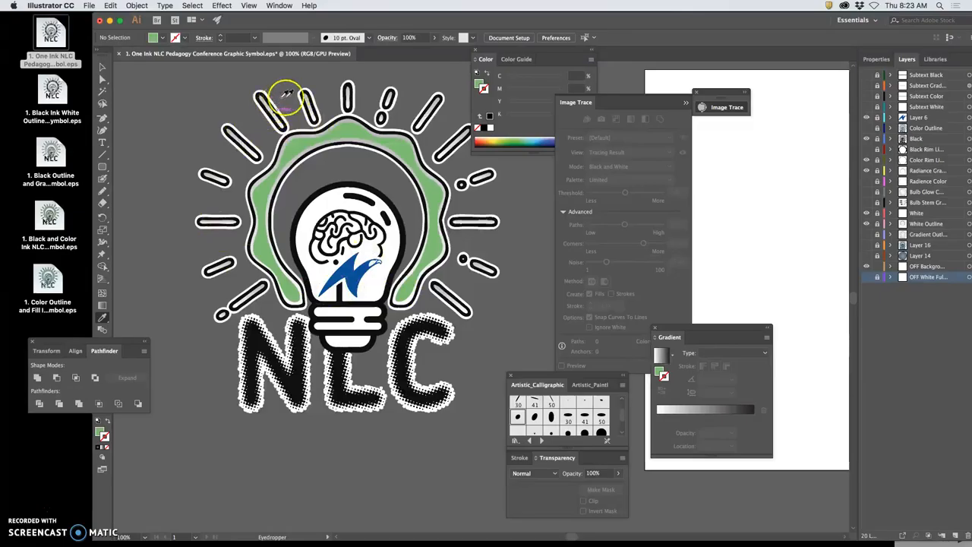
pyautogui.moveTo(357, 129)
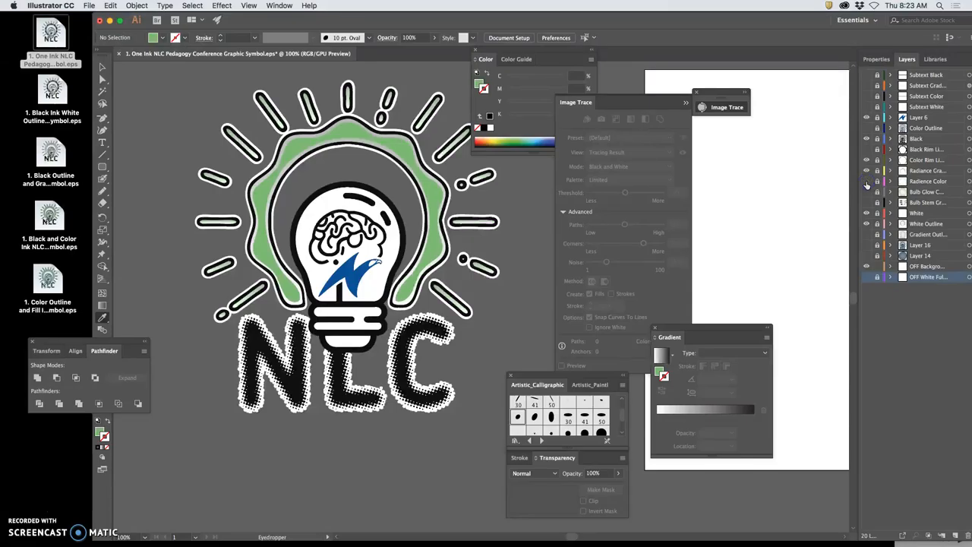
pyautogui.moveTo(866, 194)
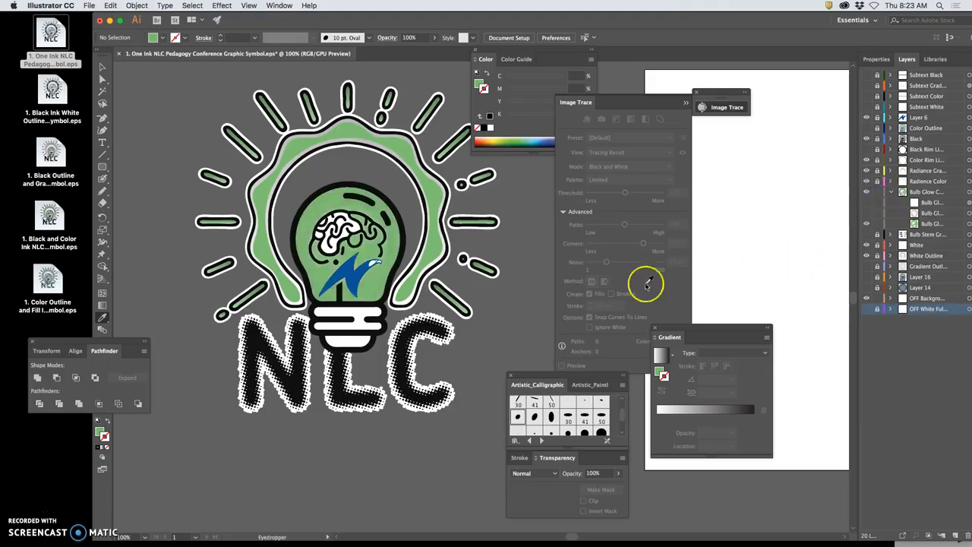
pyautogui.moveTo(868, 215)
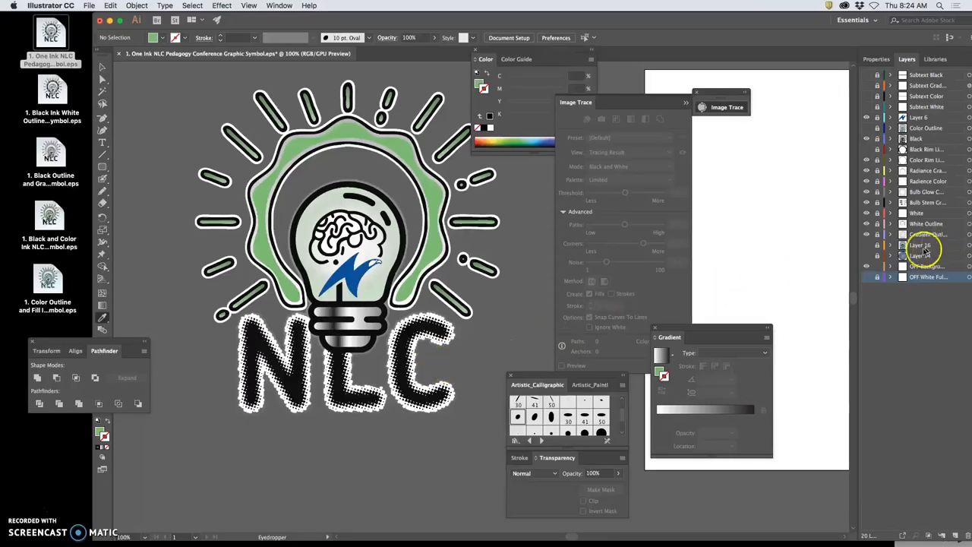
# Step: Show the Gradient Outline layer in the Layers panel
pyautogui.click(866, 258)
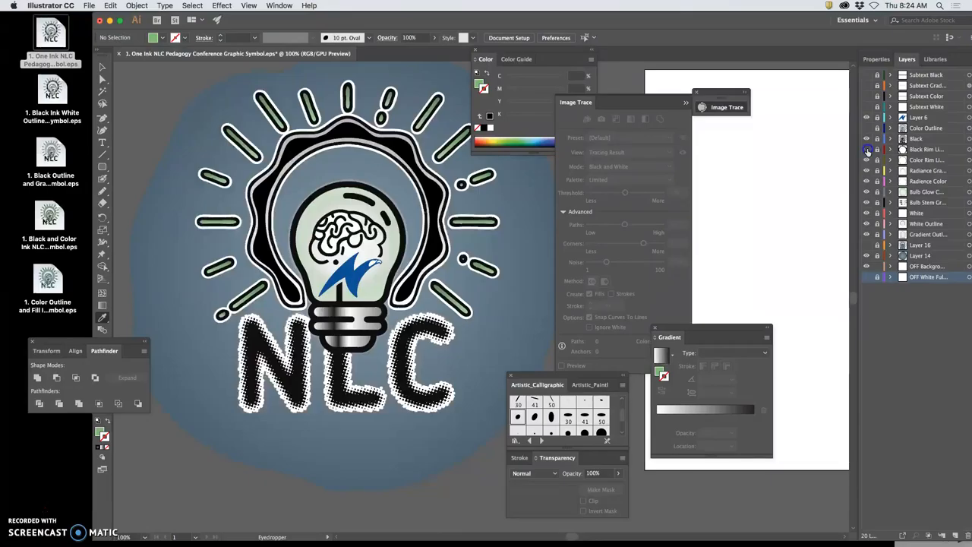
# Step: Hide Black Rim Lines to restore the green rim, and expand OFF Background
pyautogui.click(867, 138)
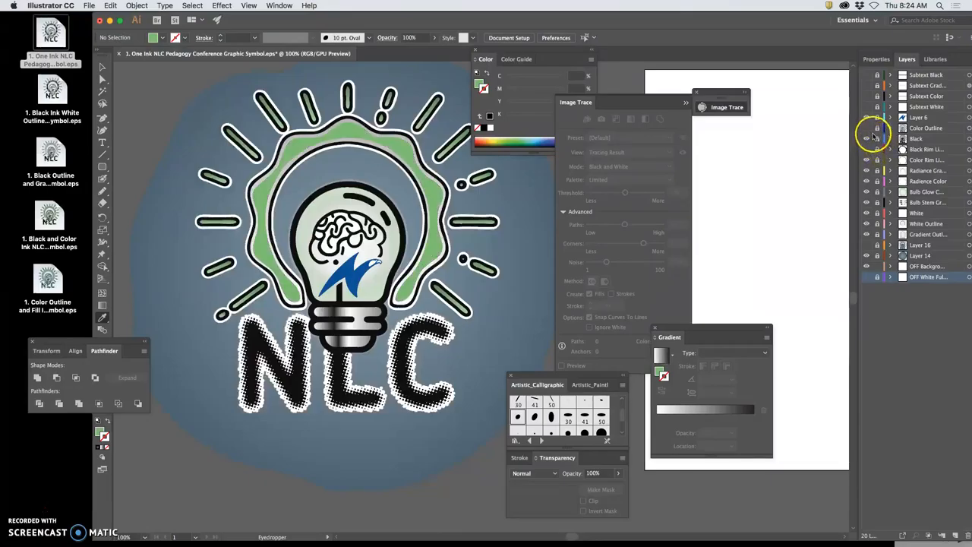
pyautogui.click(867, 127)
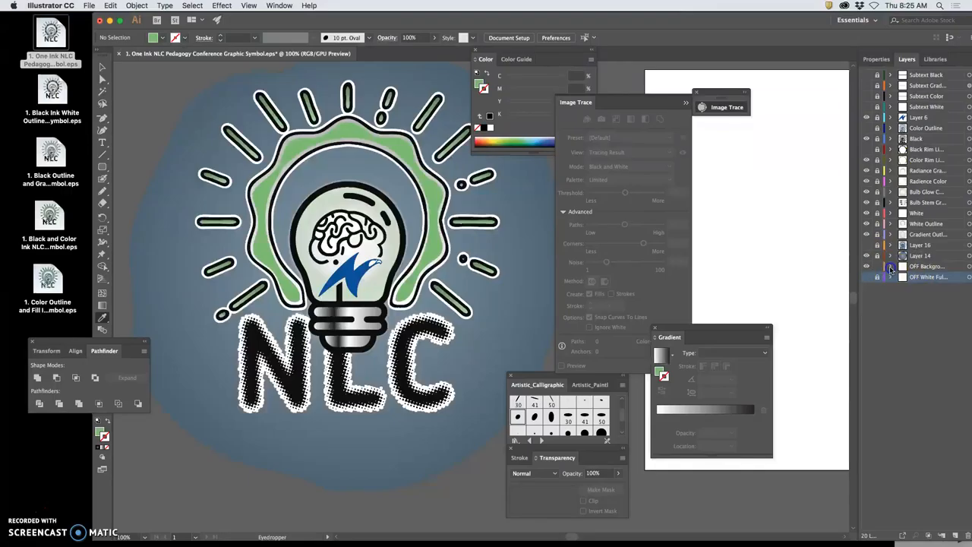
pyautogui.click(891, 265)
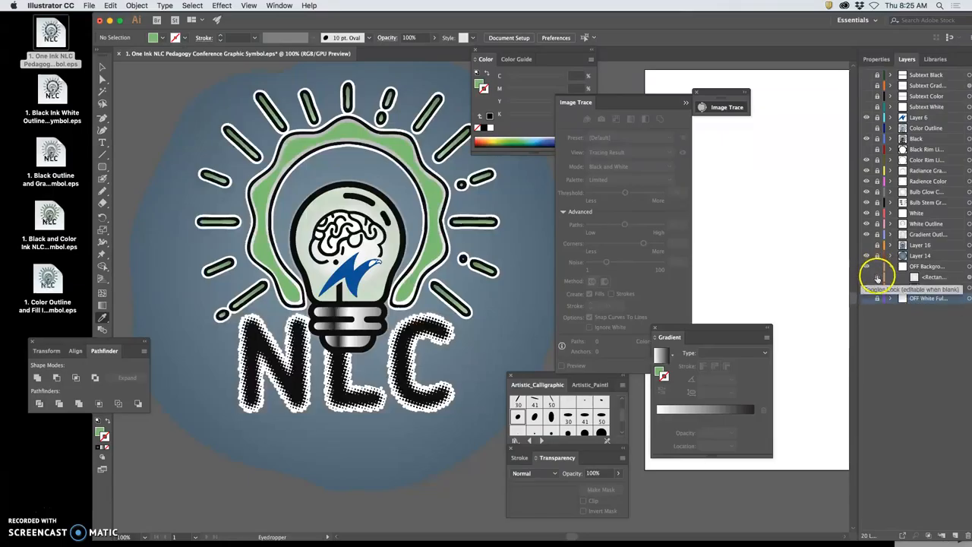
# Step: Toggle the OFF Background rectangles, then hide the blue background layers
pyautogui.click(867, 288)
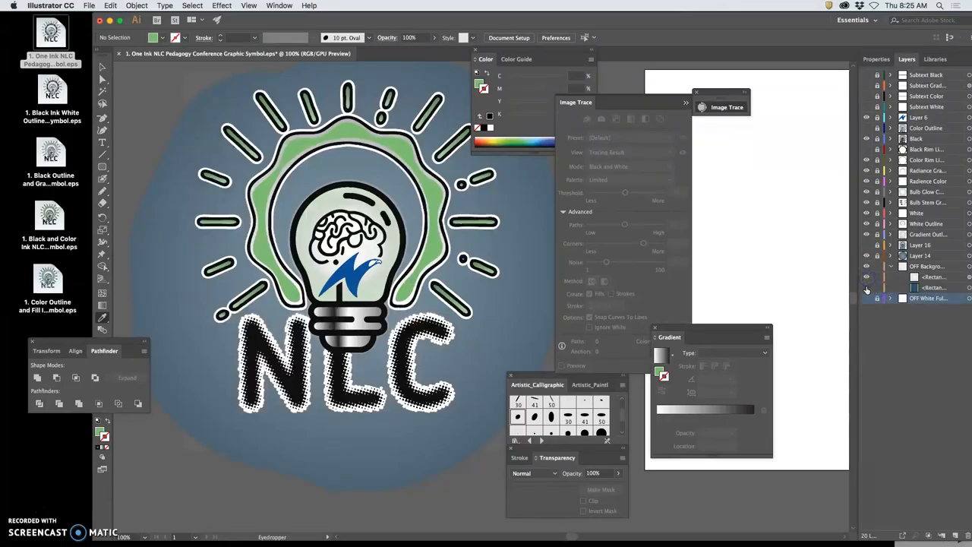
pyautogui.click(867, 258)
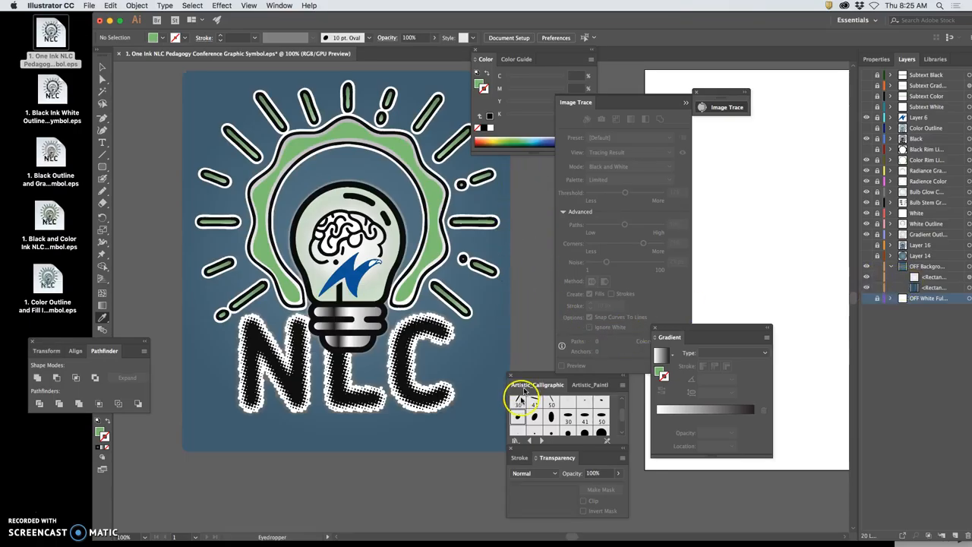
pyautogui.moveTo(827, 252)
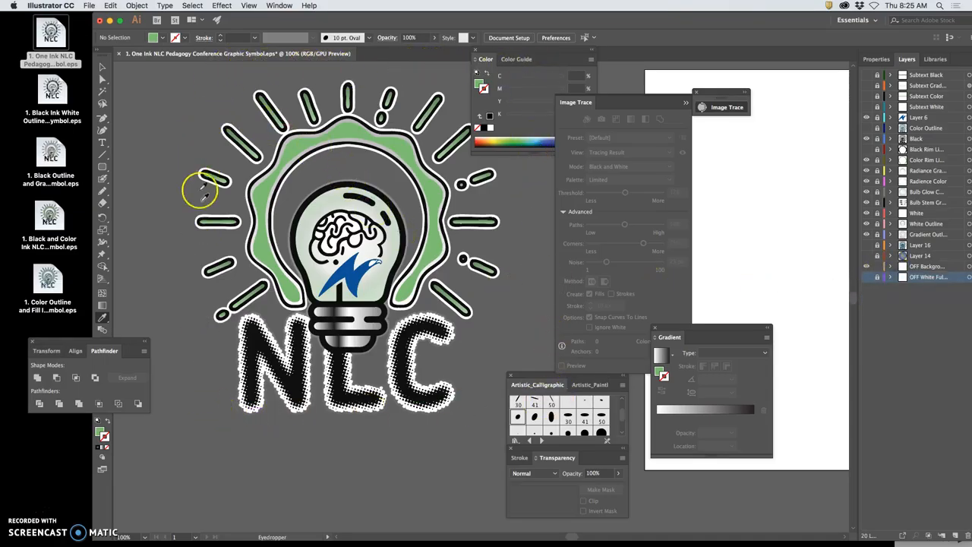
pyautogui.moveTo(490, 205)
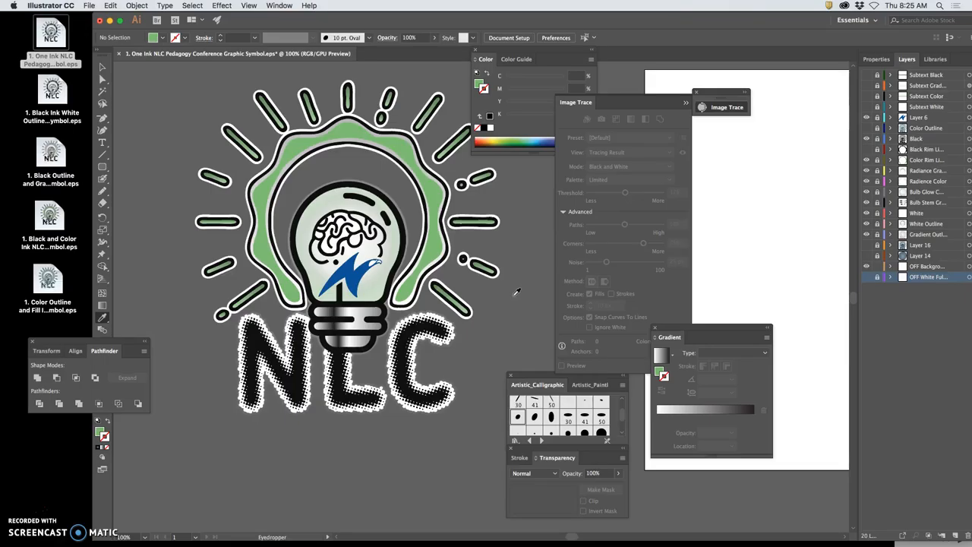
pyautogui.click(51, 91)
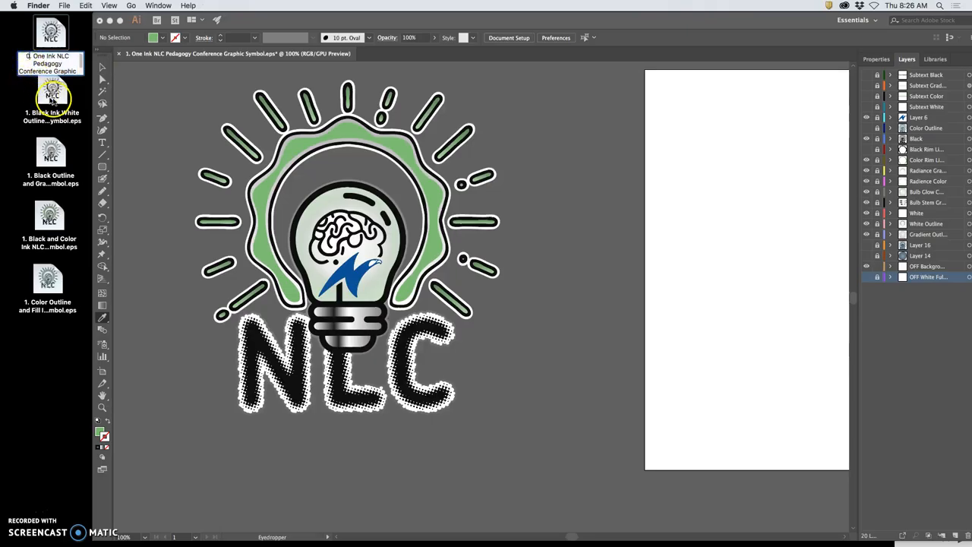
# Step: Rename the desktop EPS to start with '0. One Ink Black NLC', dismissing the duplicate-name alert
pyautogui.click(51, 91)
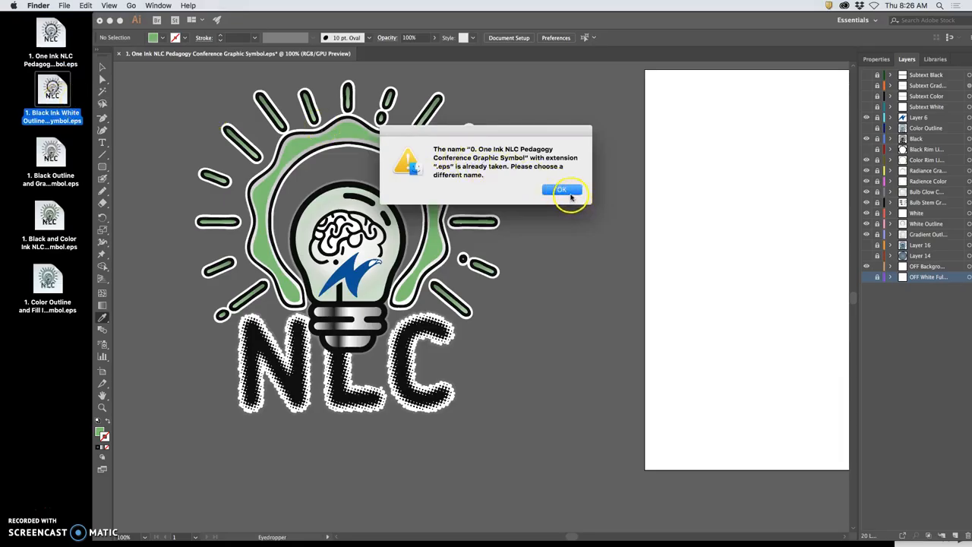
pyautogui.click(561, 190)
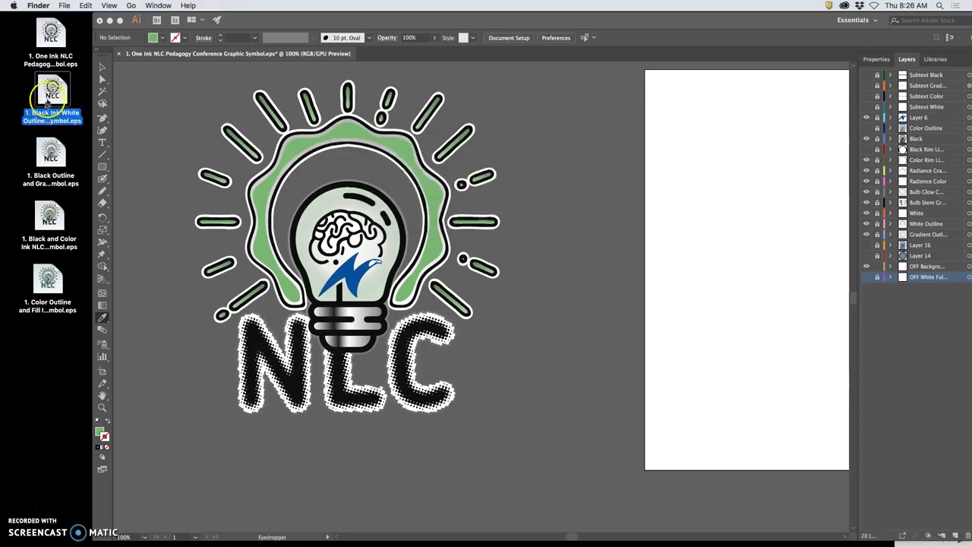
pyautogui.click(51, 34)
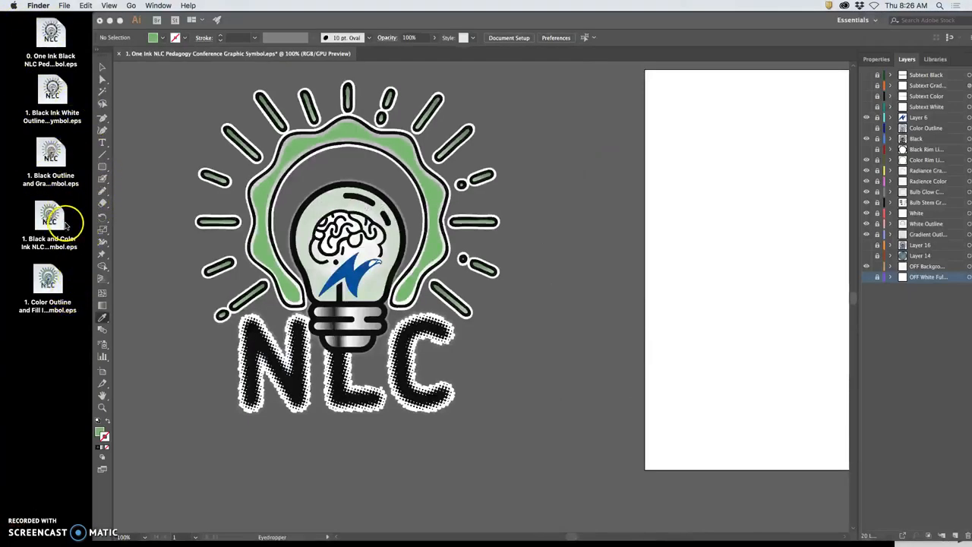
pyautogui.click(50, 91)
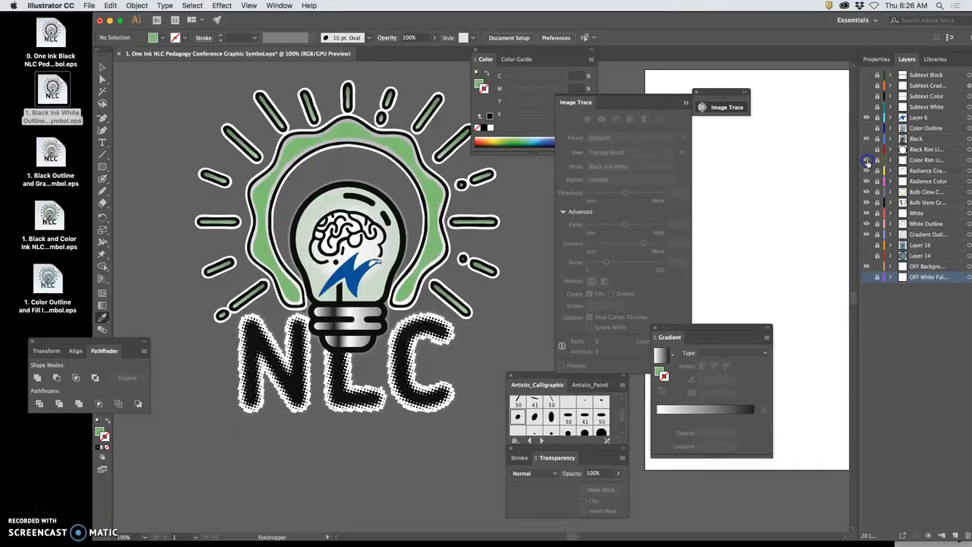
pyautogui.click(866, 159)
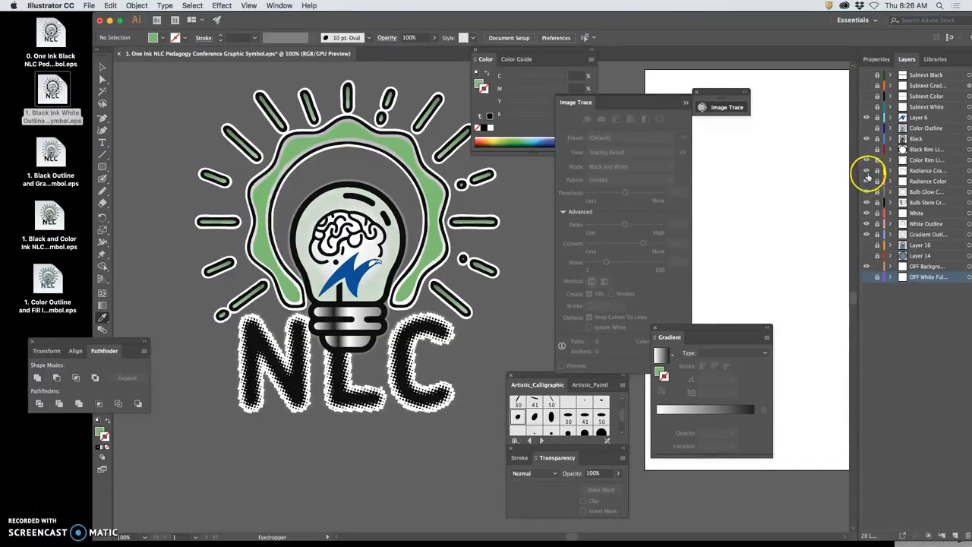
pyautogui.moveTo(866, 181)
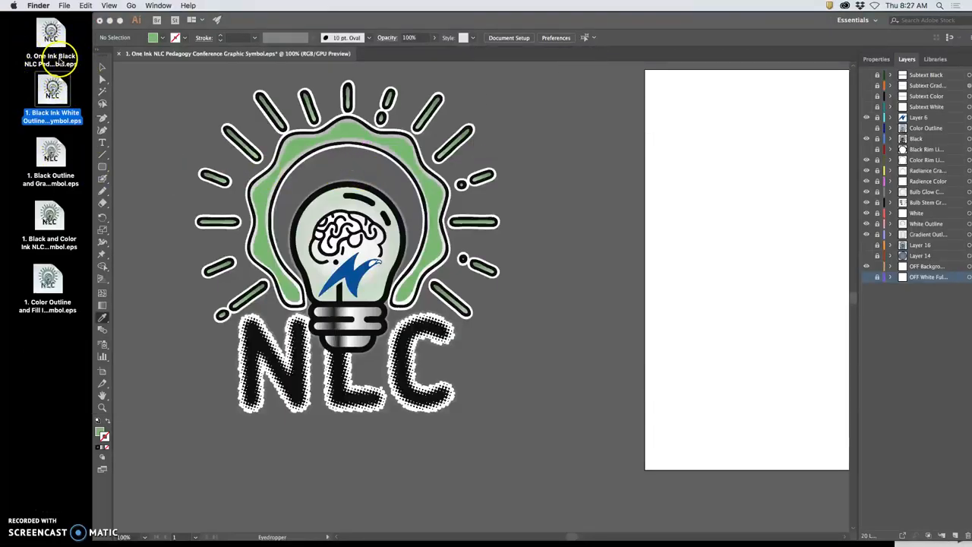
pyautogui.moveTo(133, 187)
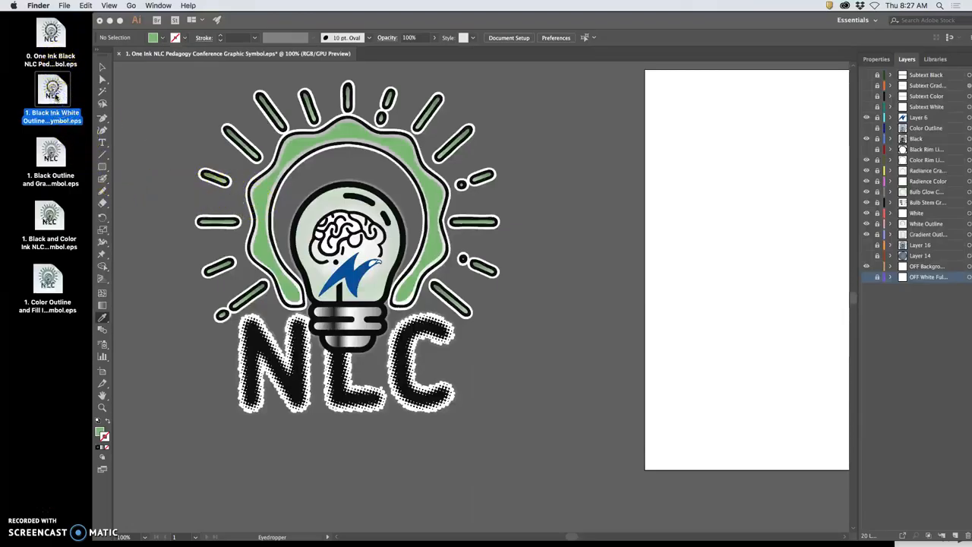
# Step: Open the Black Ink White Outline EPS in Preview, then close that window
pyautogui.doubleClick(52, 89)
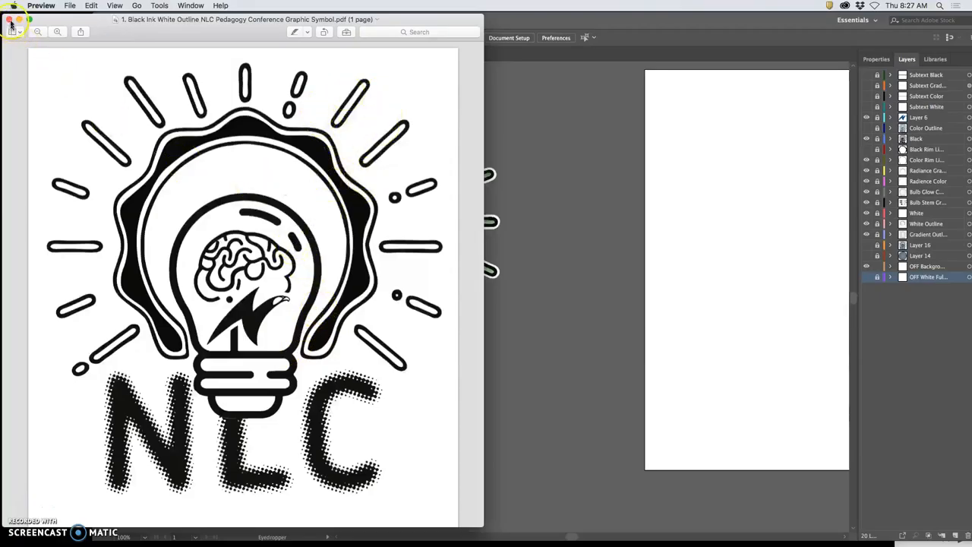
pyautogui.click(50, 156)
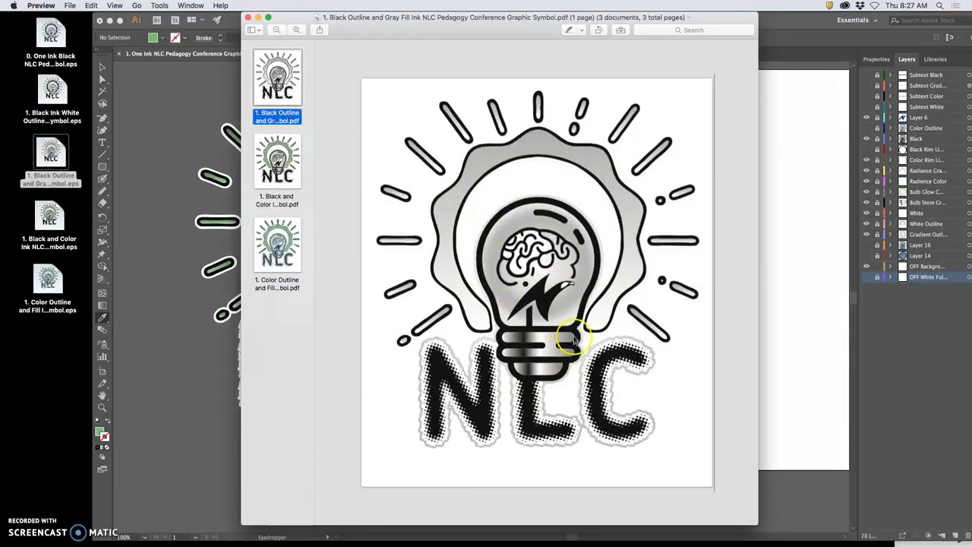
pyautogui.moveTo(661, 352)
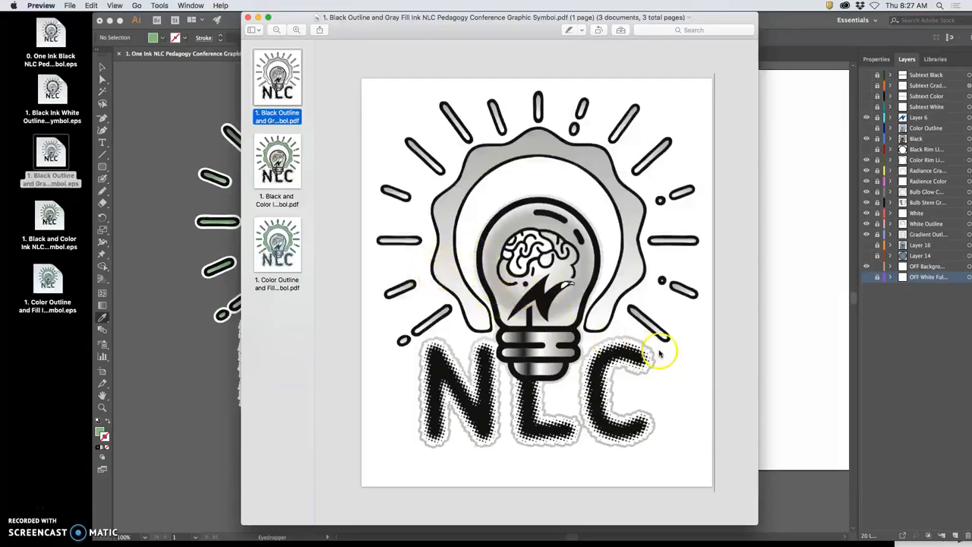
pyautogui.moveTo(657, 367)
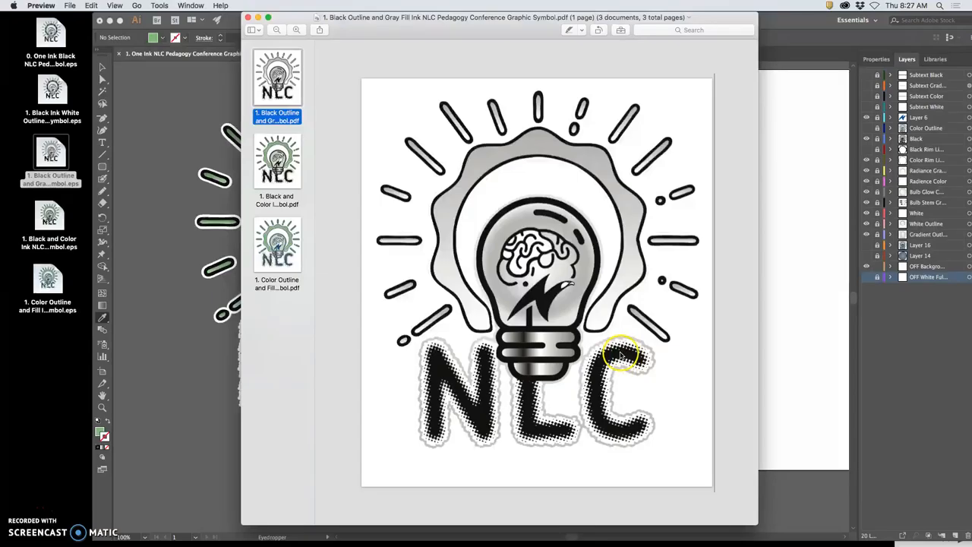
pyautogui.moveTo(490, 361)
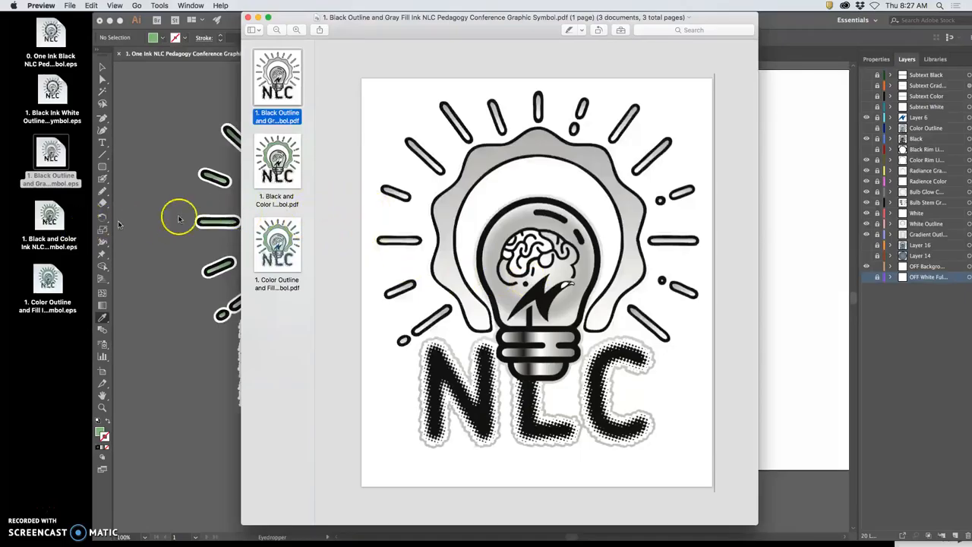
# Step: View the Black and Color, then Color Outline and Fill thumbnails in Preview
pyautogui.click(277, 159)
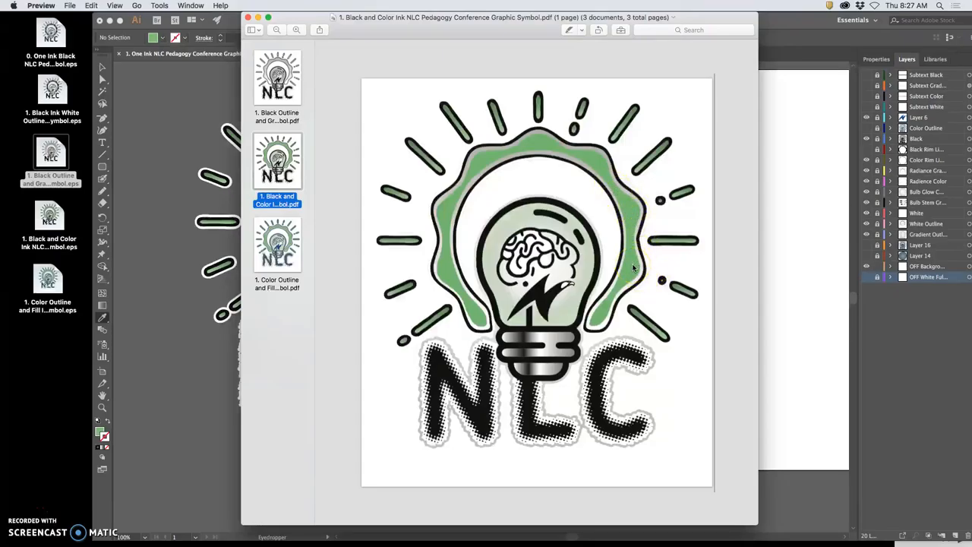
pyautogui.moveTo(632, 266)
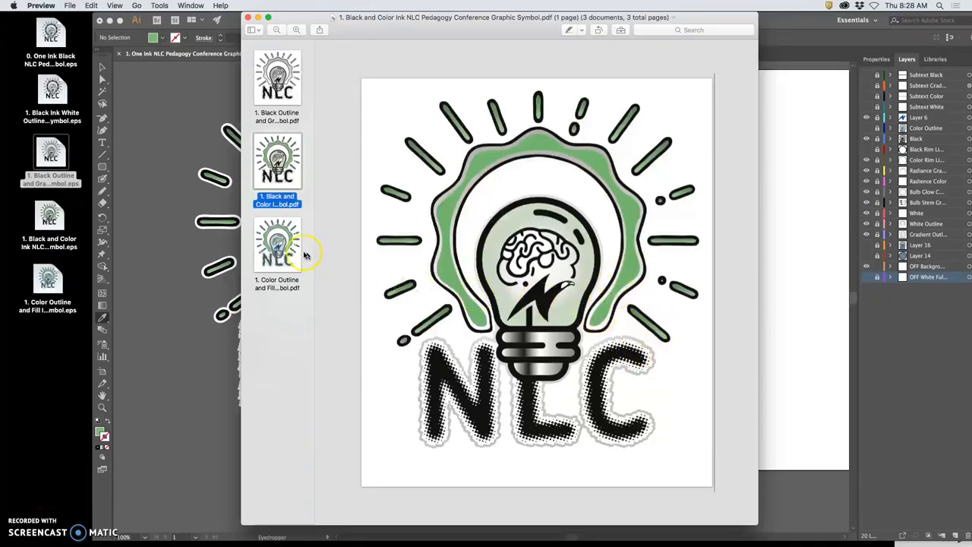
pyautogui.click(277, 244)
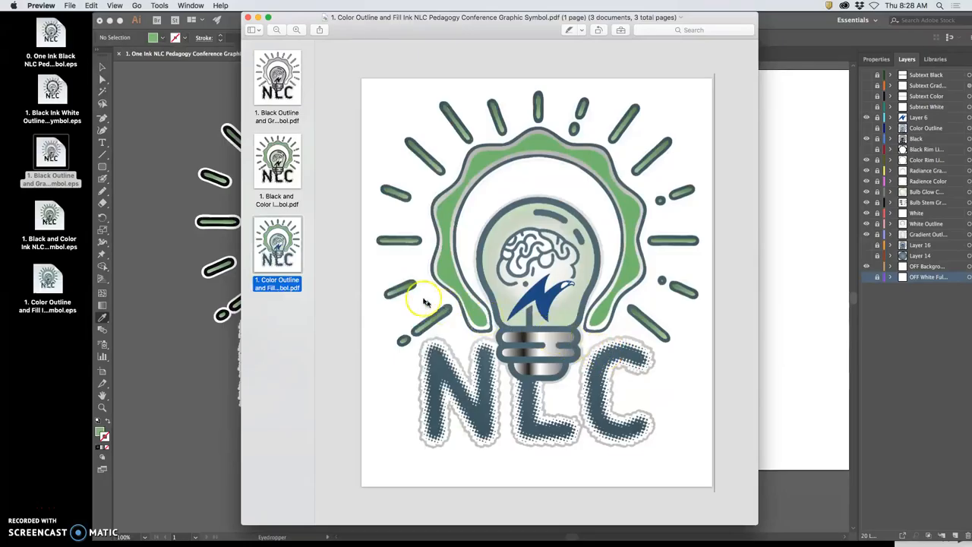
pyautogui.moveTo(668, 339)
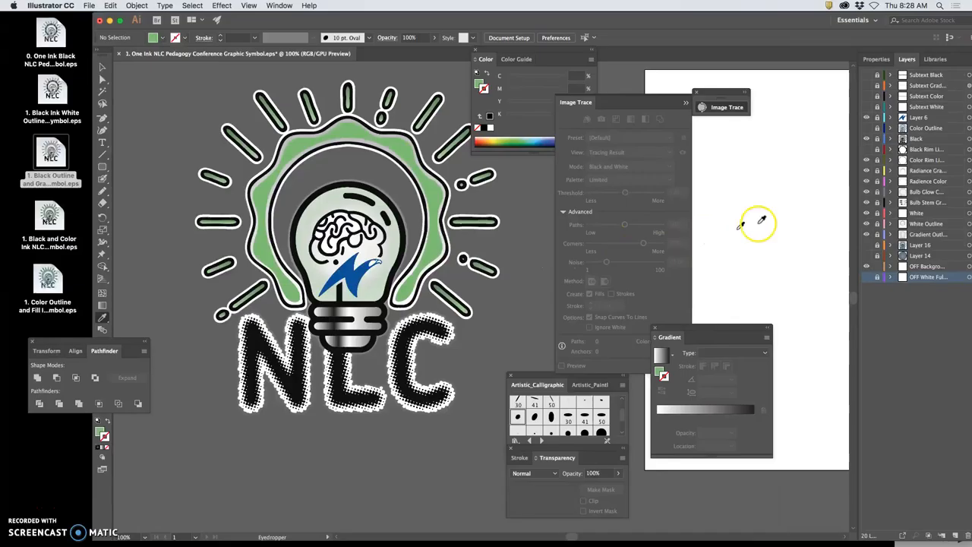
# Step: Turn on the Color Outline layer and select all its artwork
pyautogui.click(866, 127)
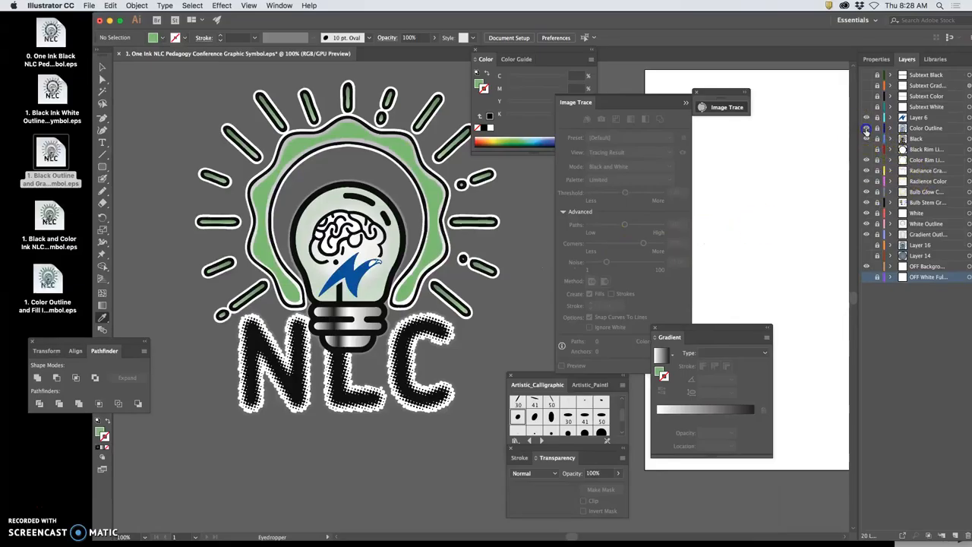
pyautogui.click(866, 148)
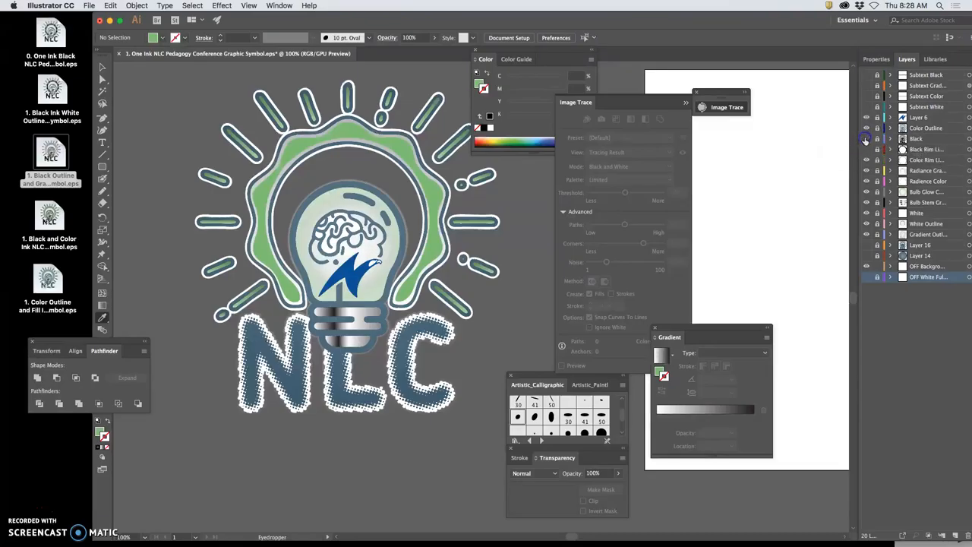
pyautogui.click(925, 127)
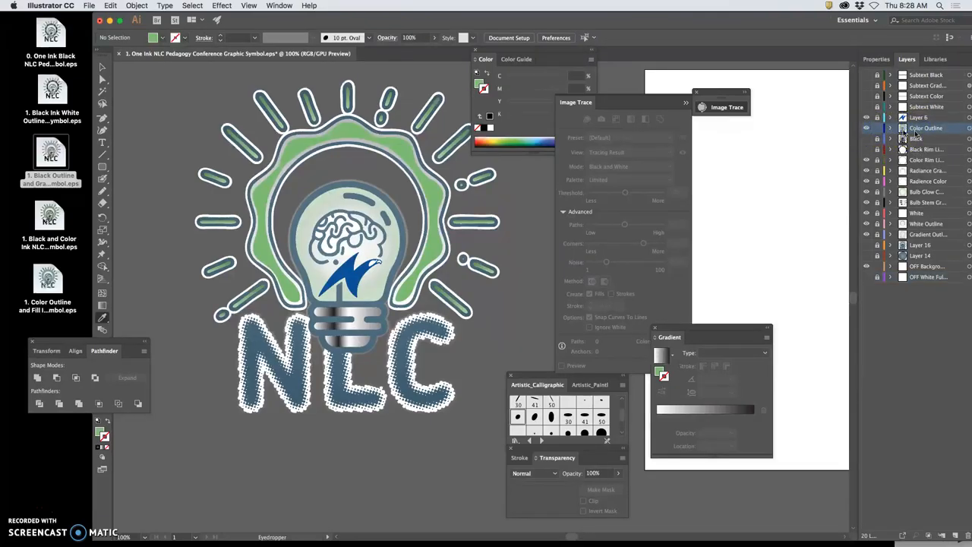
pyautogui.click(922, 128)
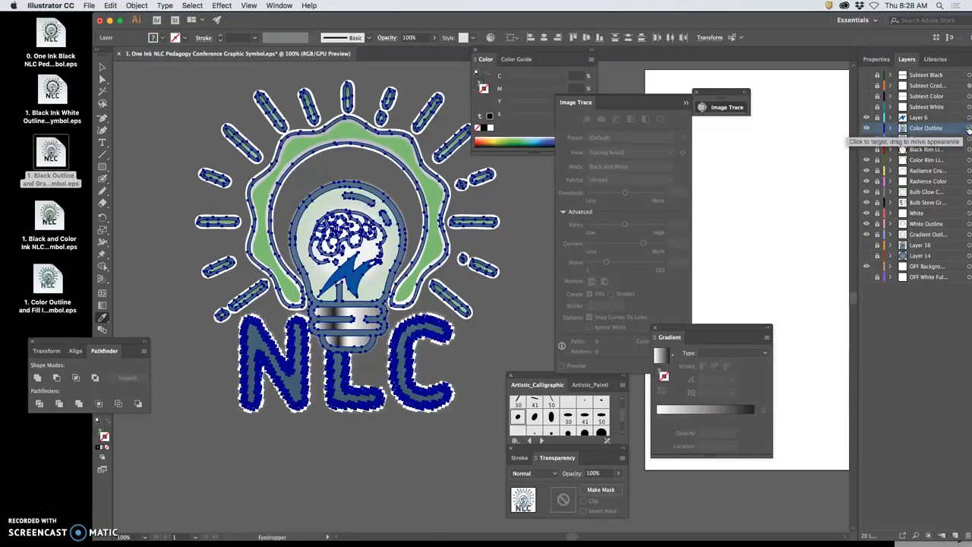
# Step: Paste the outline artwork in place on new Layer 22 and expand it
pyautogui.click(890, 127)
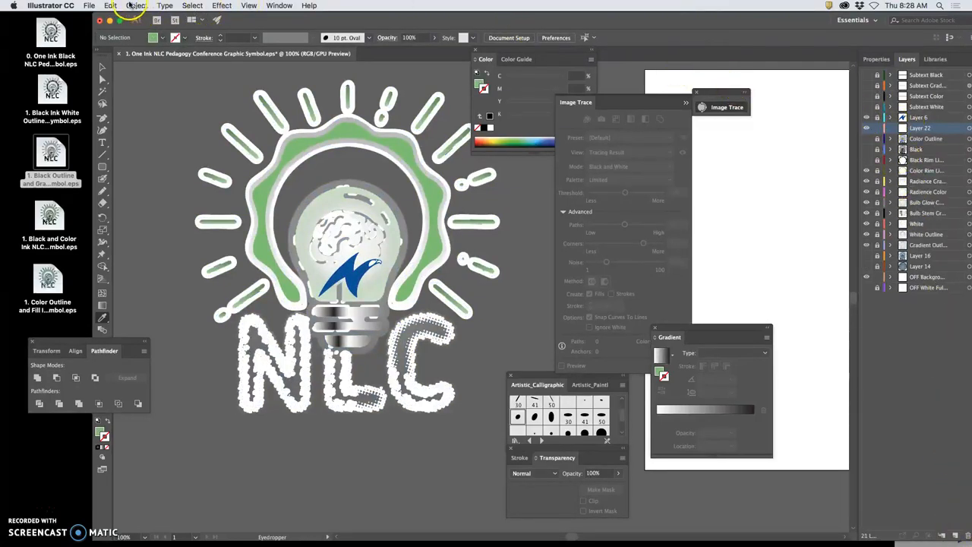
pyautogui.click(110, 5)
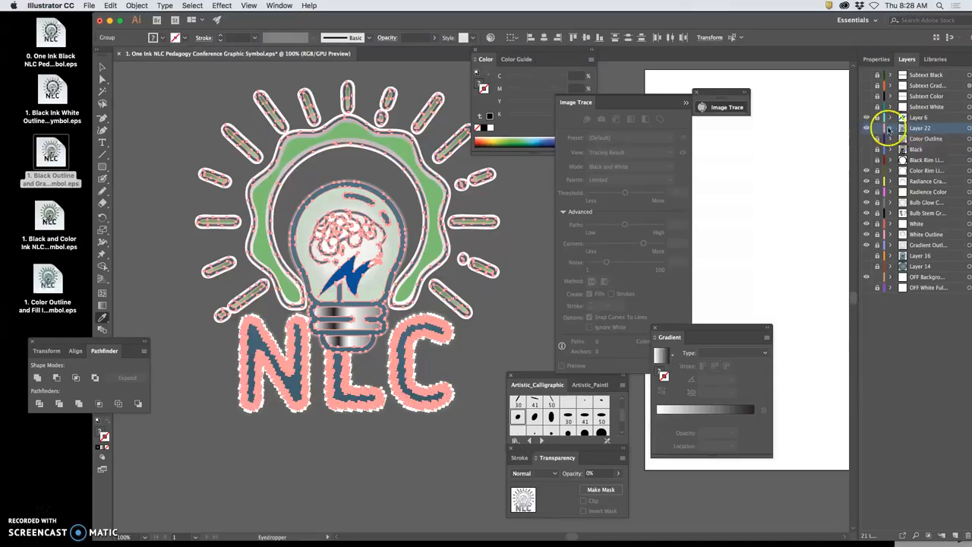
pyautogui.click(890, 127)
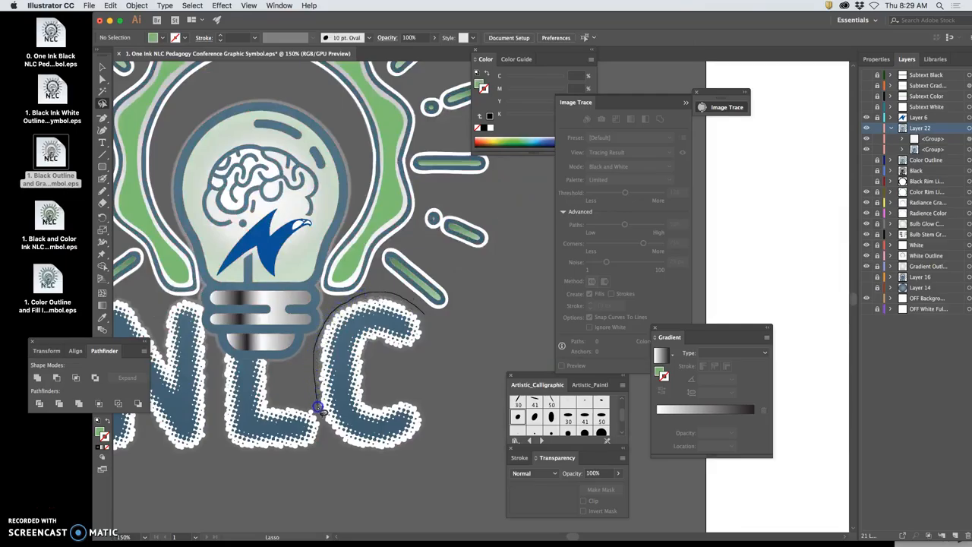
# Step: Delete the blue-gray fill inside the C and L, plus the stray shape under the bulb base
pyautogui.moveTo(318, 407); pyautogui.dragTo(433, 328)
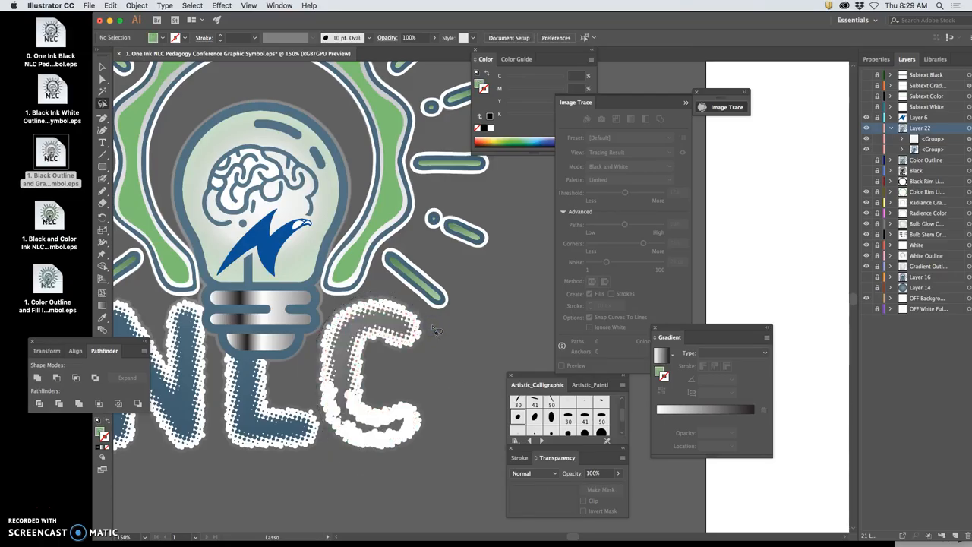
pyautogui.moveTo(277, 369)
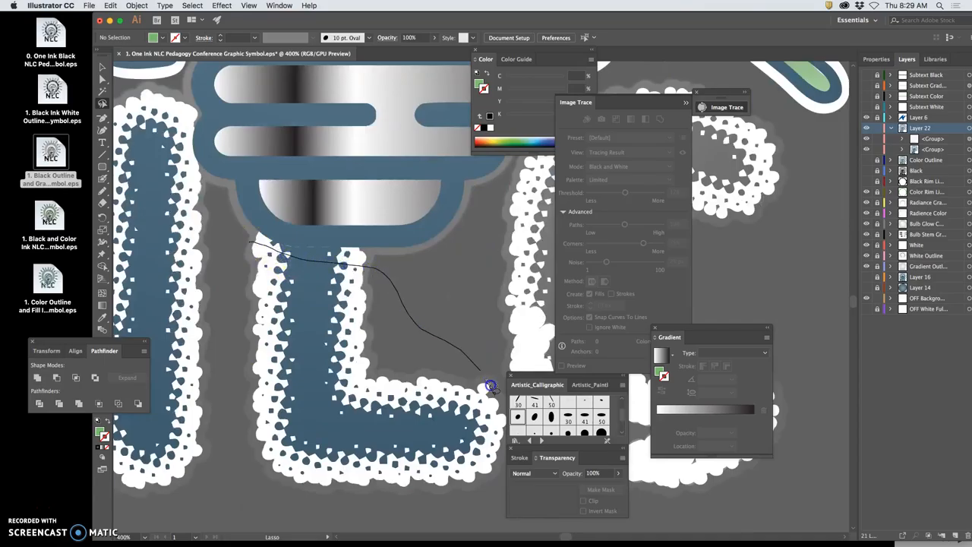
pyautogui.moveTo(492, 389); pyautogui.dragTo(248, 296)
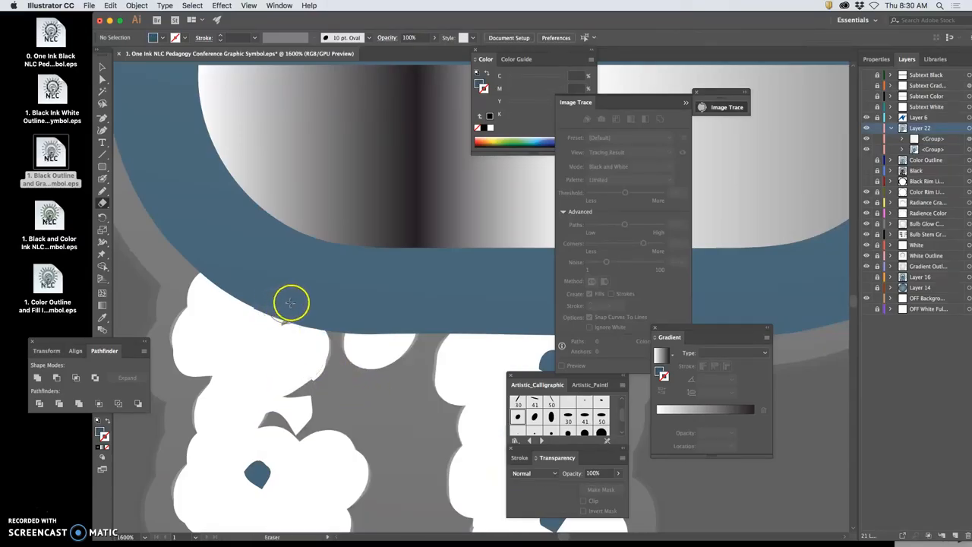
pyautogui.click(294, 297)
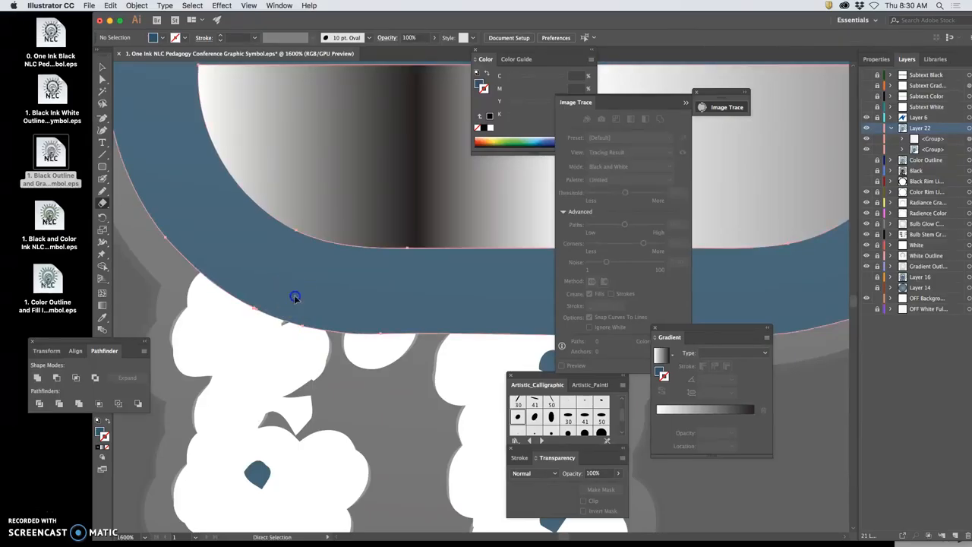
pyautogui.click(102, 192)
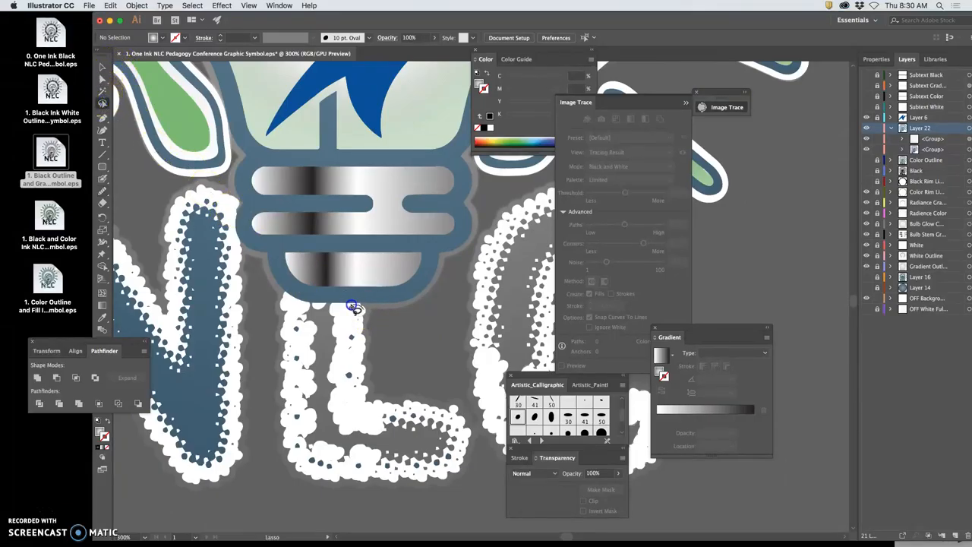
# Step: Delete the leftover fill pieces below the bulb base and the N's blue-gray fill
pyautogui.moveTo(353, 308); pyautogui.dragTo(432, 507)
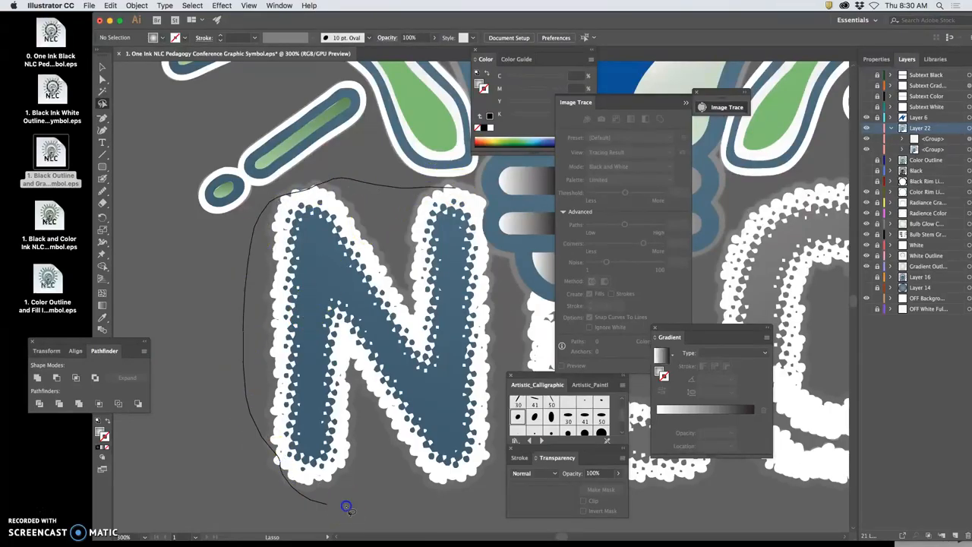
pyautogui.moveTo(346, 506); pyautogui.dragTo(485, 266)
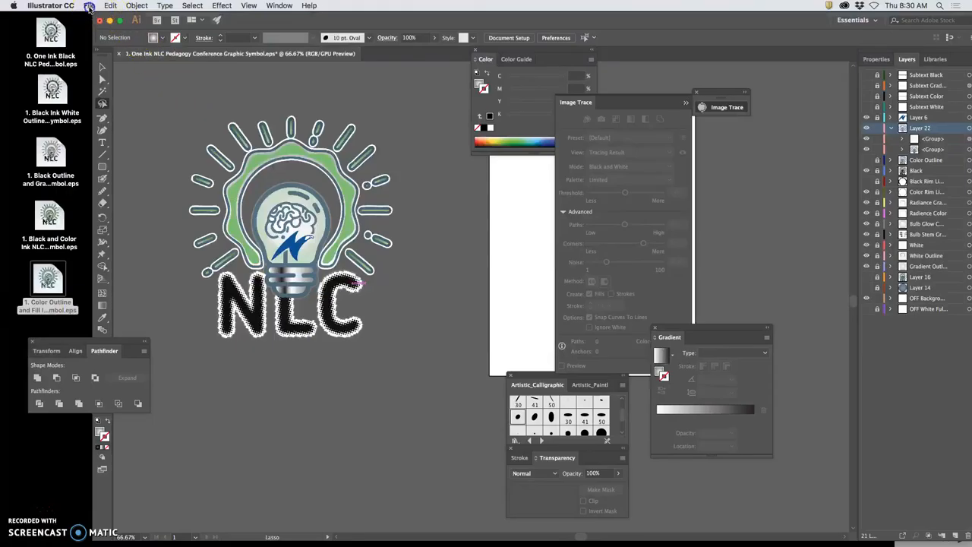
# Step: Save as EPS '5. Black and Color Outline and Fill Inks', then view the black-ink PDF in Preview
pyautogui.click(89, 5)
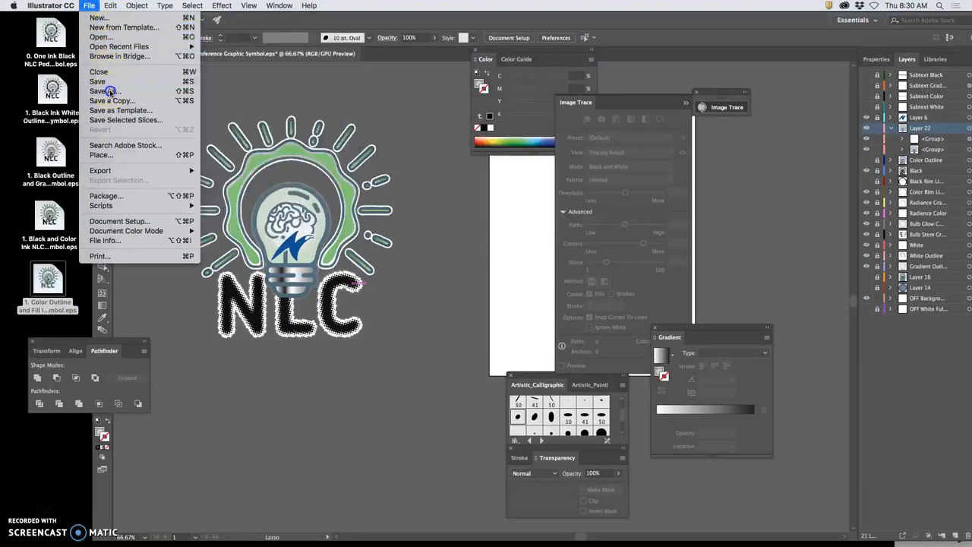
pyautogui.click(108, 90)
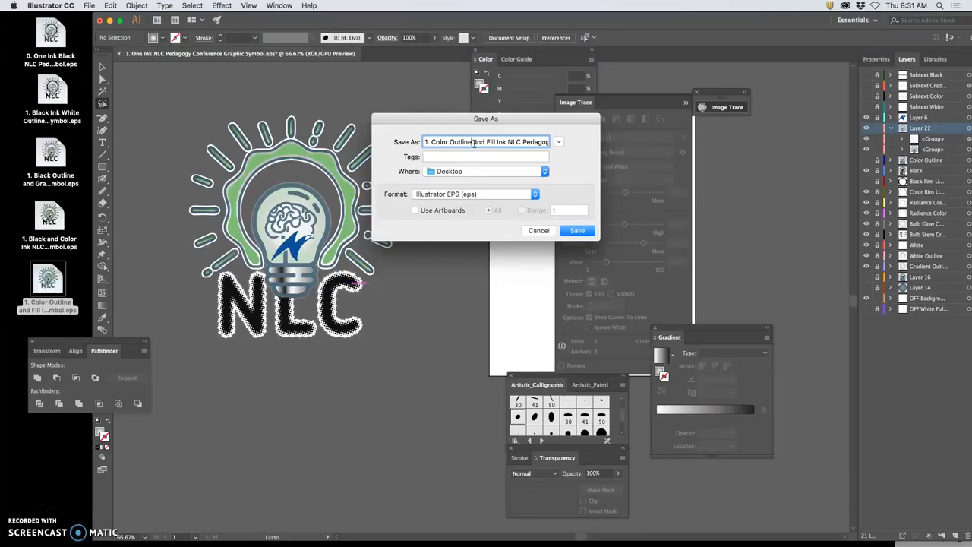
pyautogui.click(433, 142)
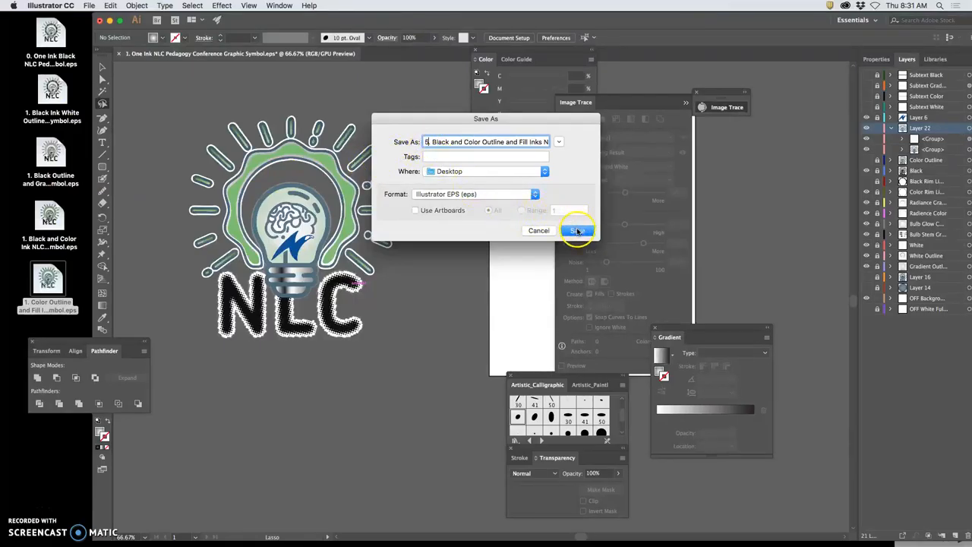
pyautogui.click(577, 230)
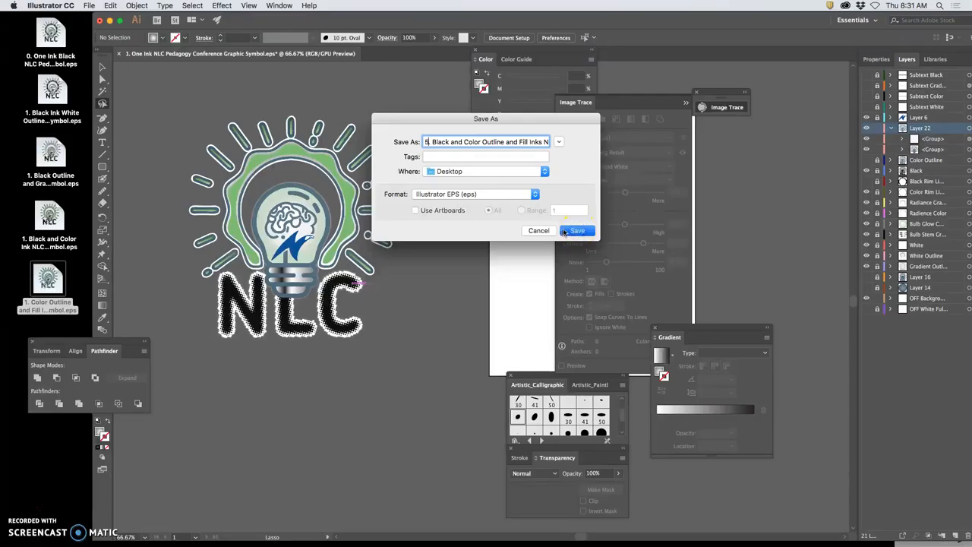
pyautogui.click(577, 230)
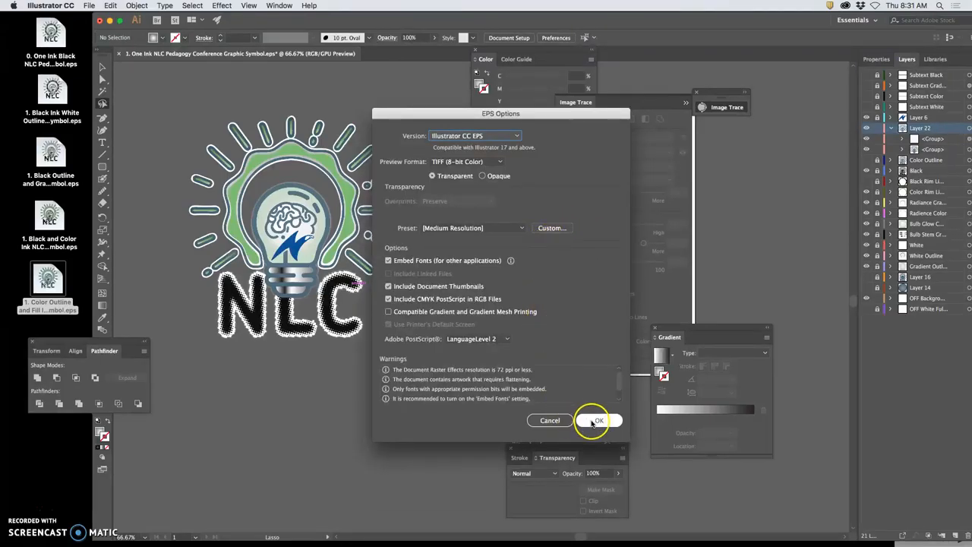
pyautogui.click(598, 420)
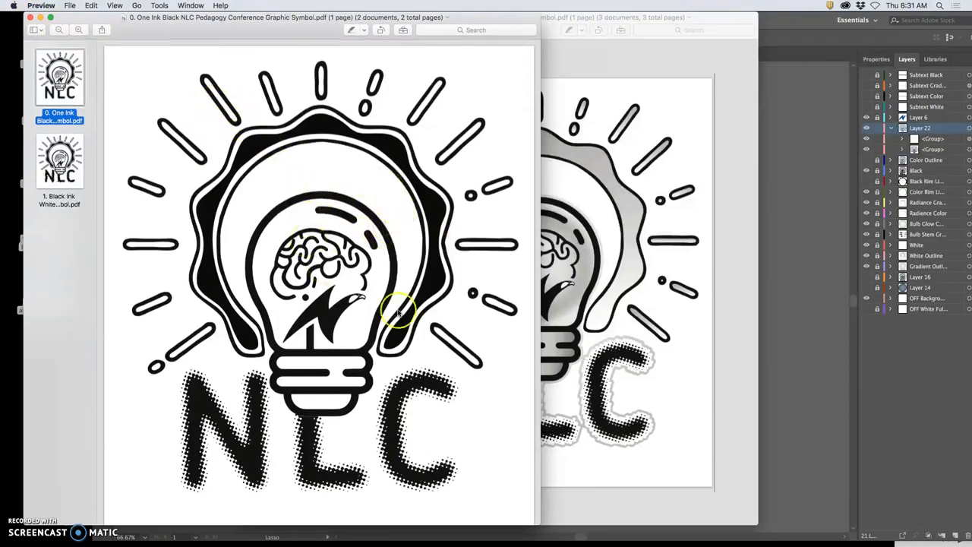
pyautogui.click(59, 160)
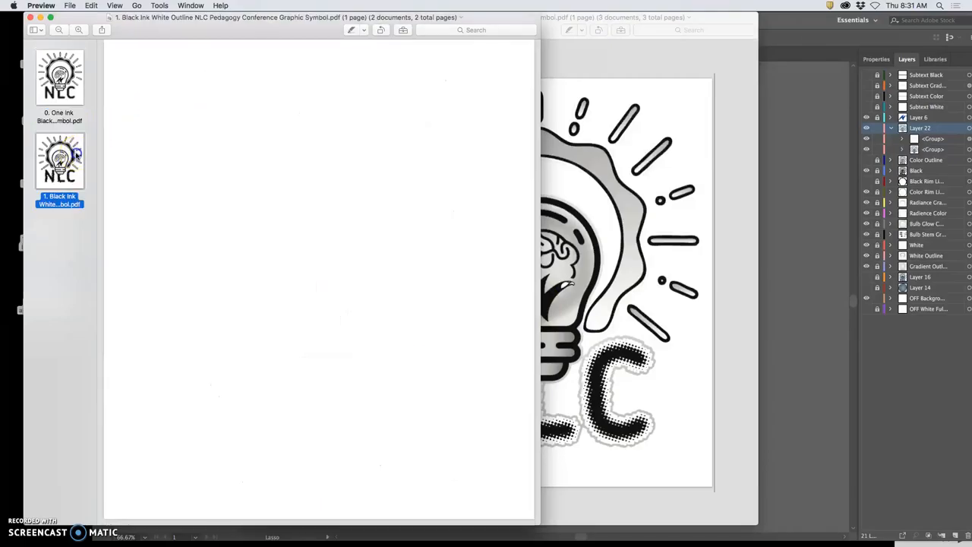